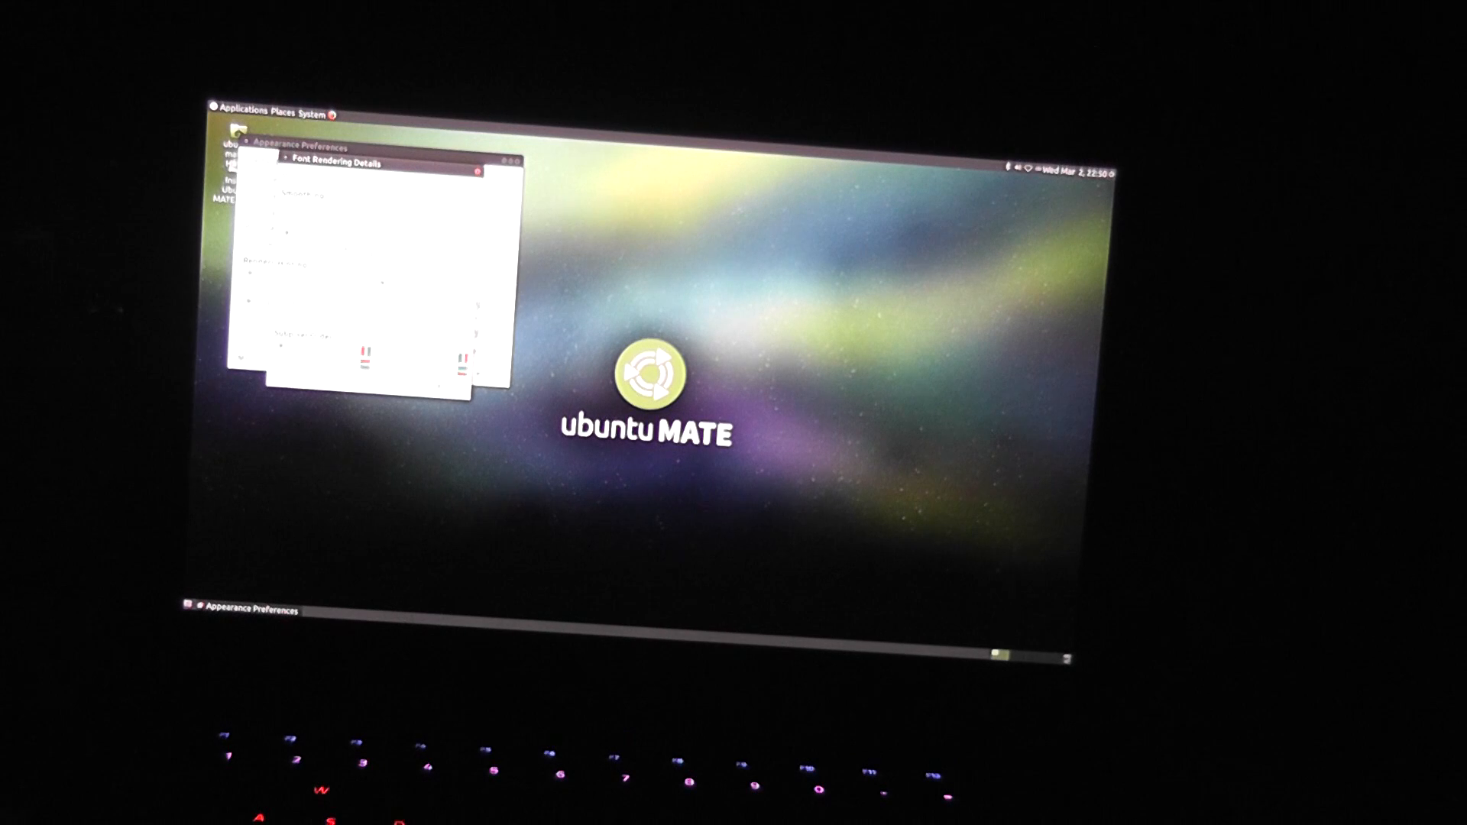
Open the Applications menu to reveal the System Tools list.
click(480, 172)
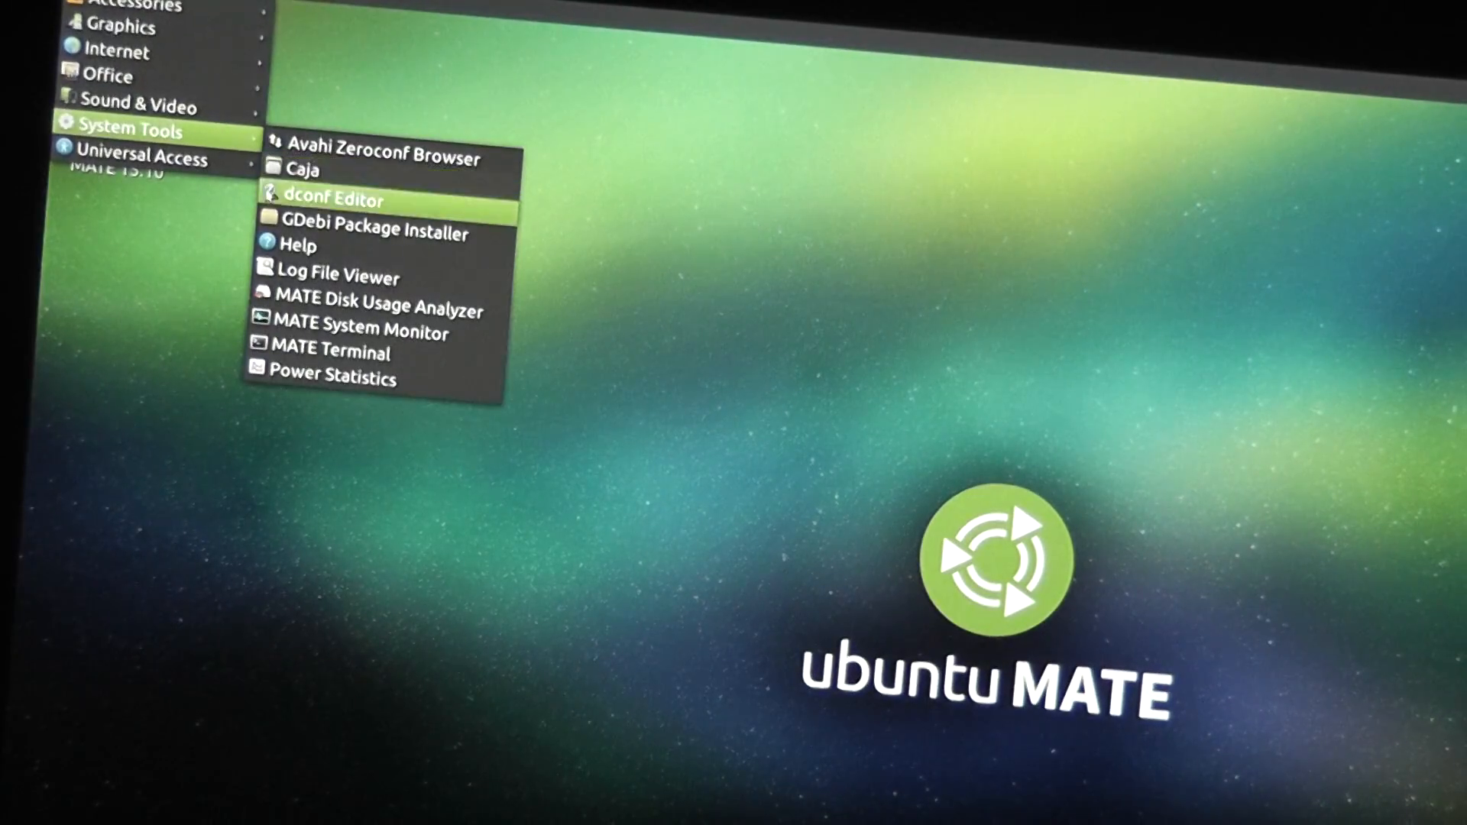
mouse_move(325, 351)
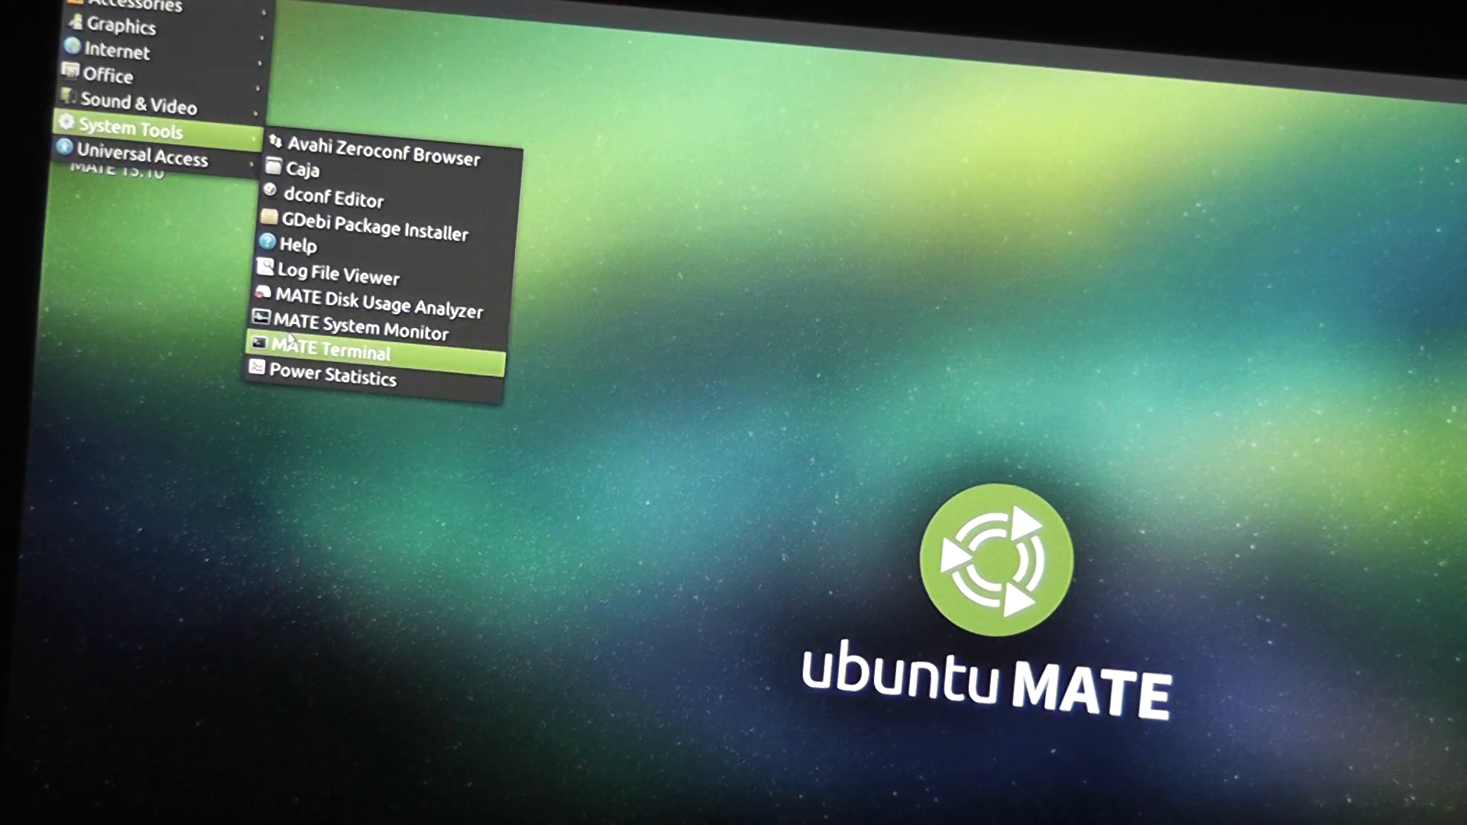
Launch MATE Terminal, run lsusb, and select the Atheros vendor name in the output.
click(322, 353)
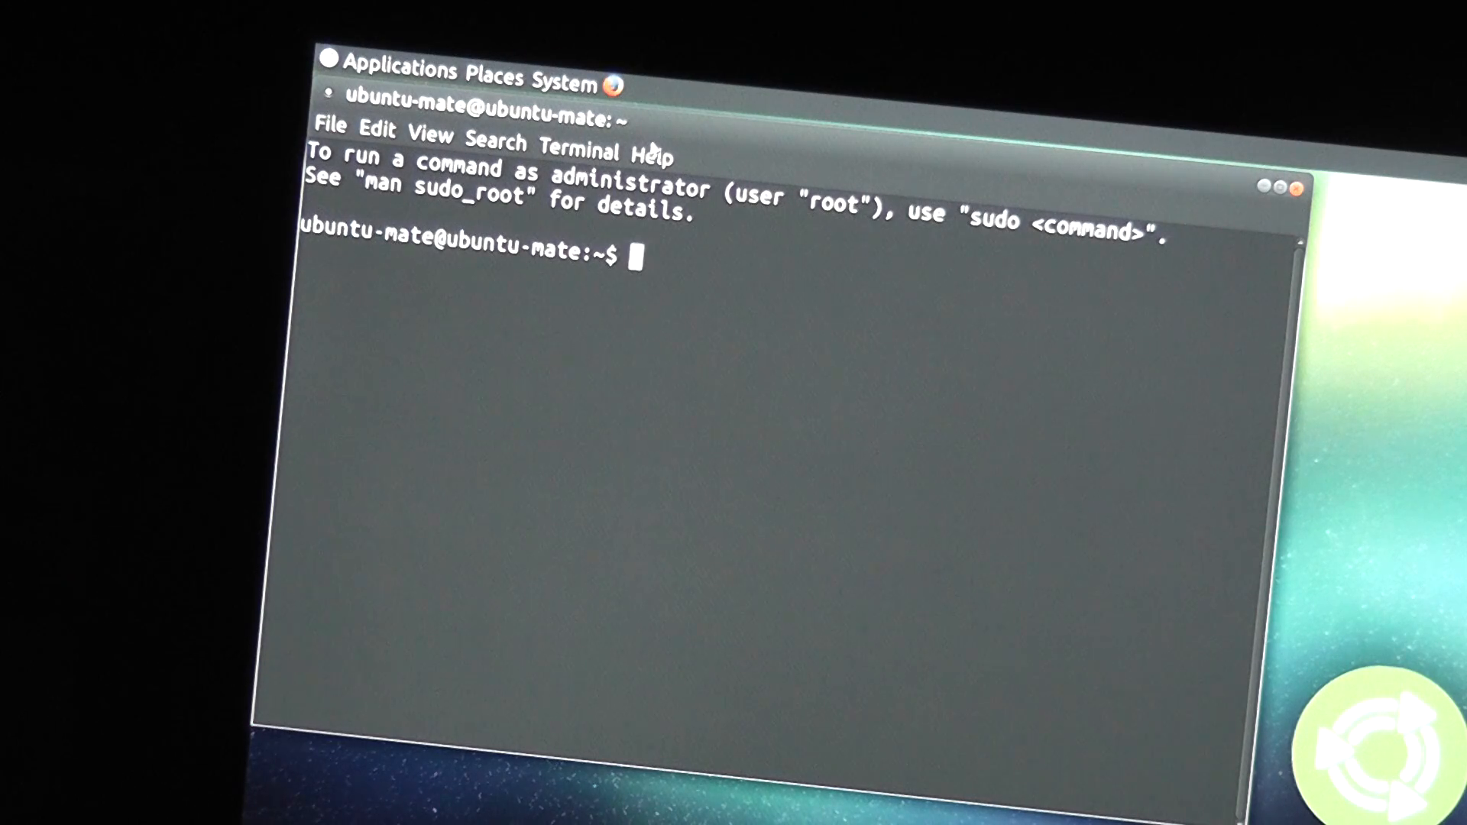
text(lsusb)
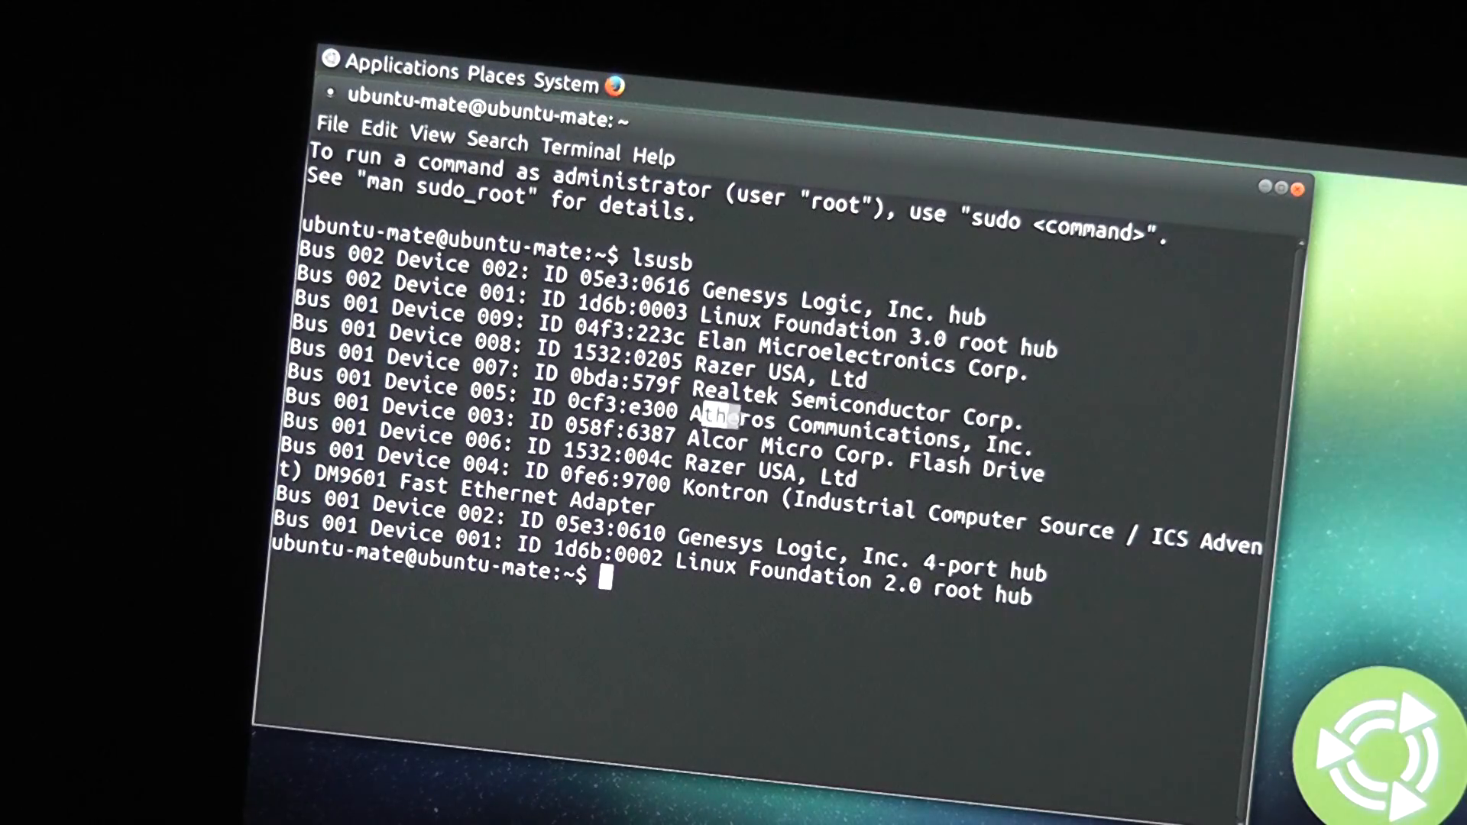
double_click(862, 422)
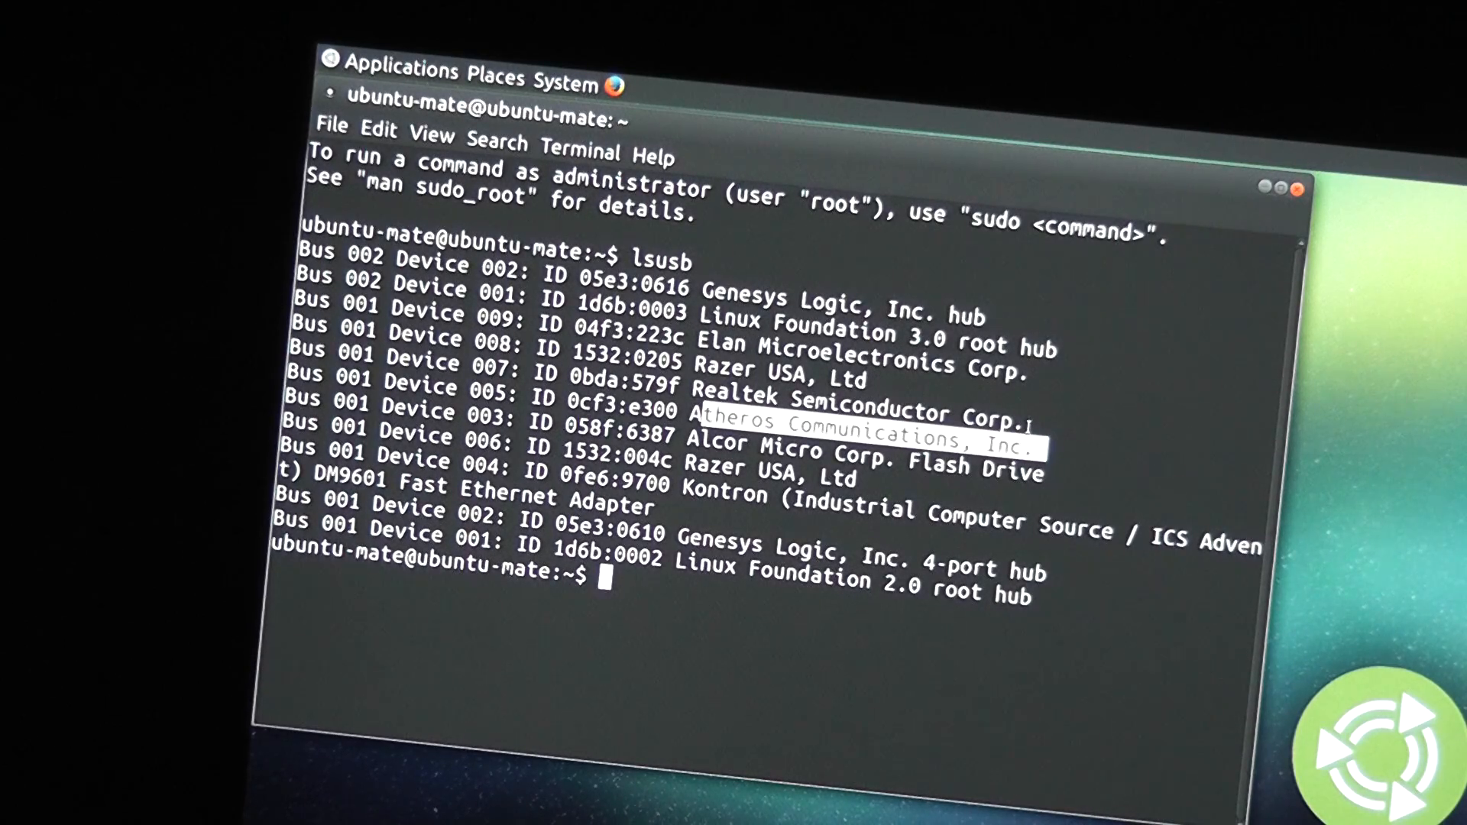
mouse_move(963, 379)
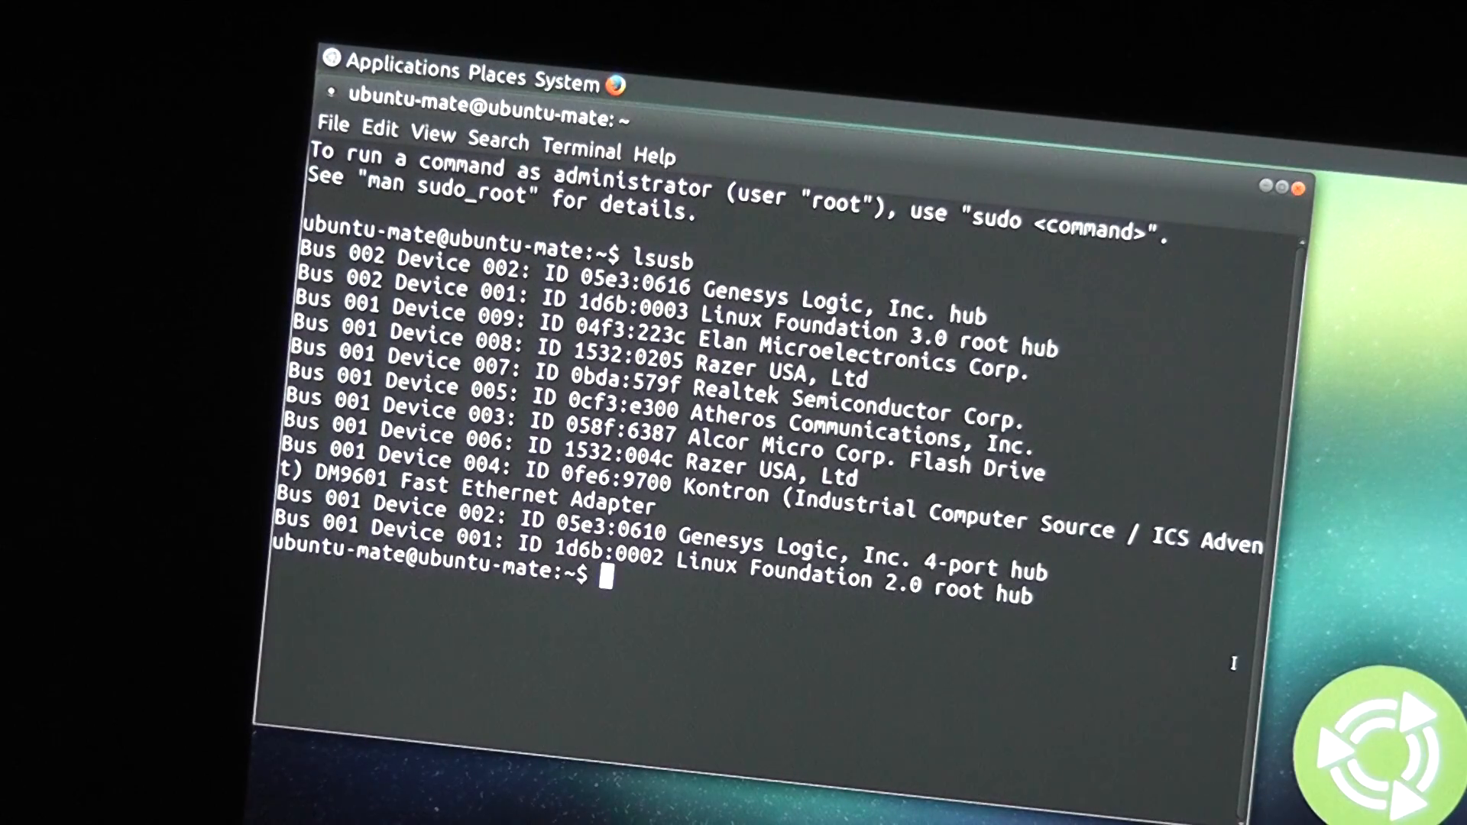
Run lspci to list PCI devices, including Sky Lake graphics and the Atheros QCA6174 adapter.
text(ls)
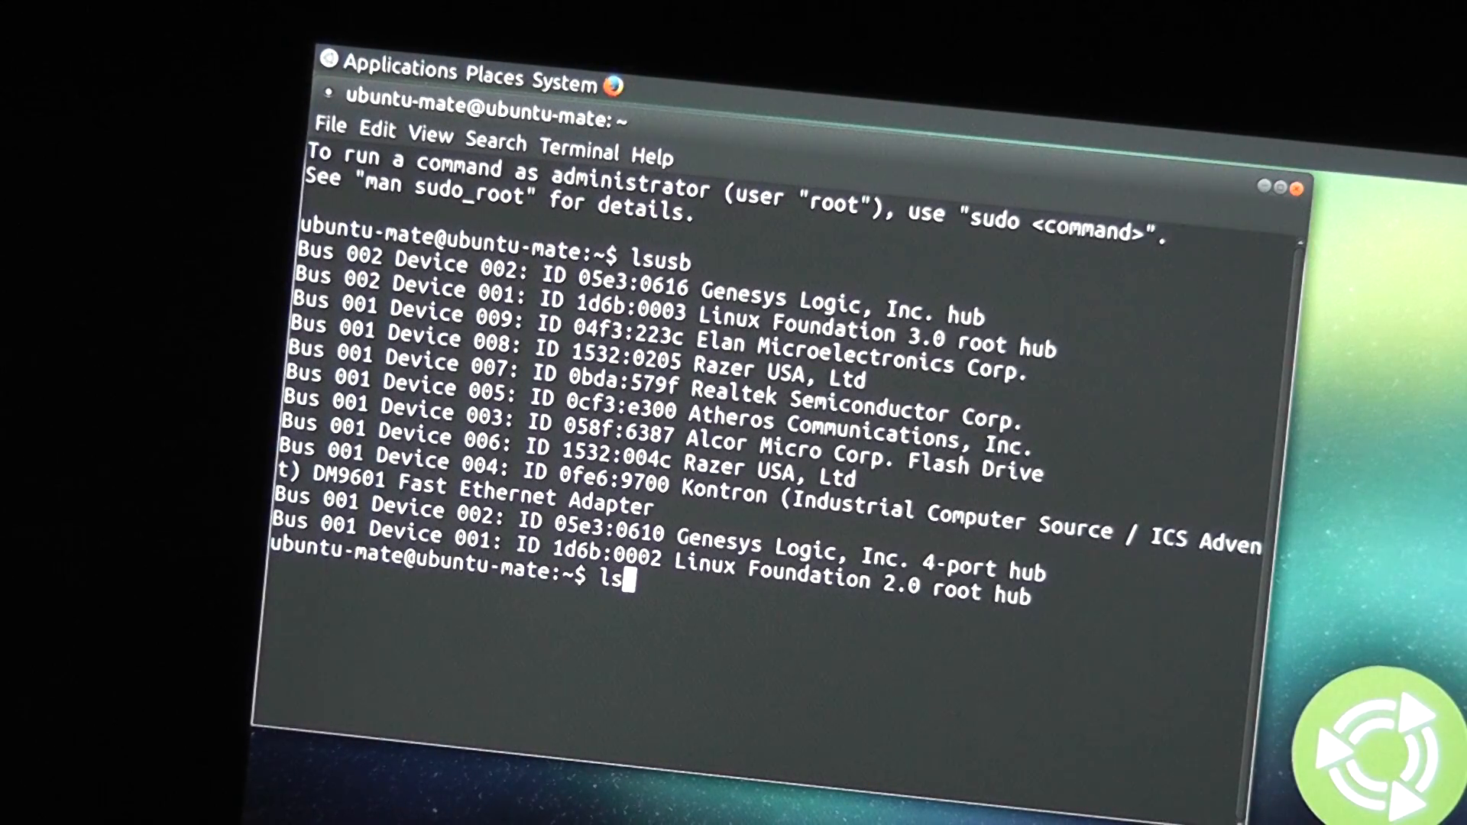
text(pci)
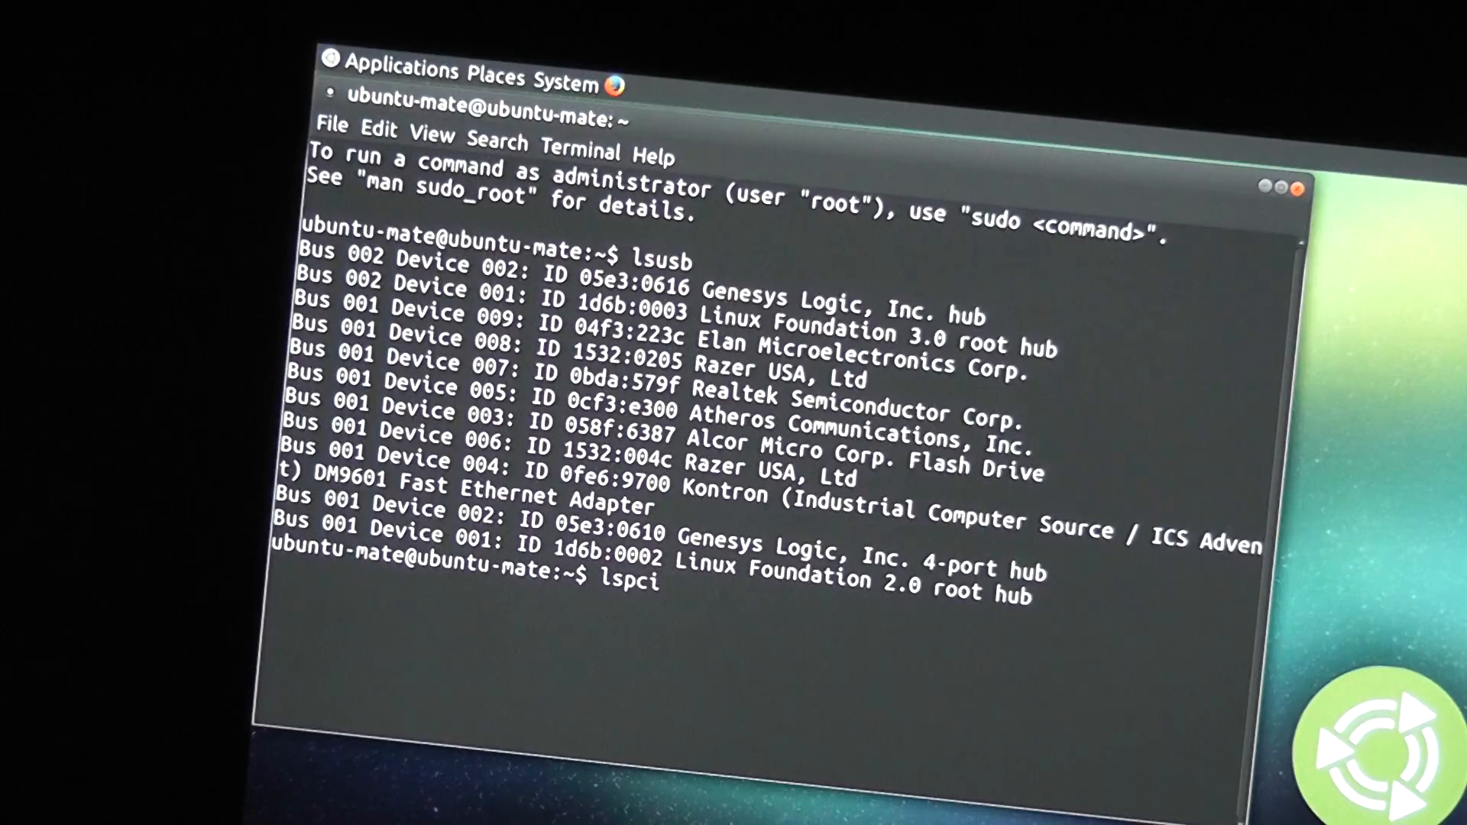
key(Return)
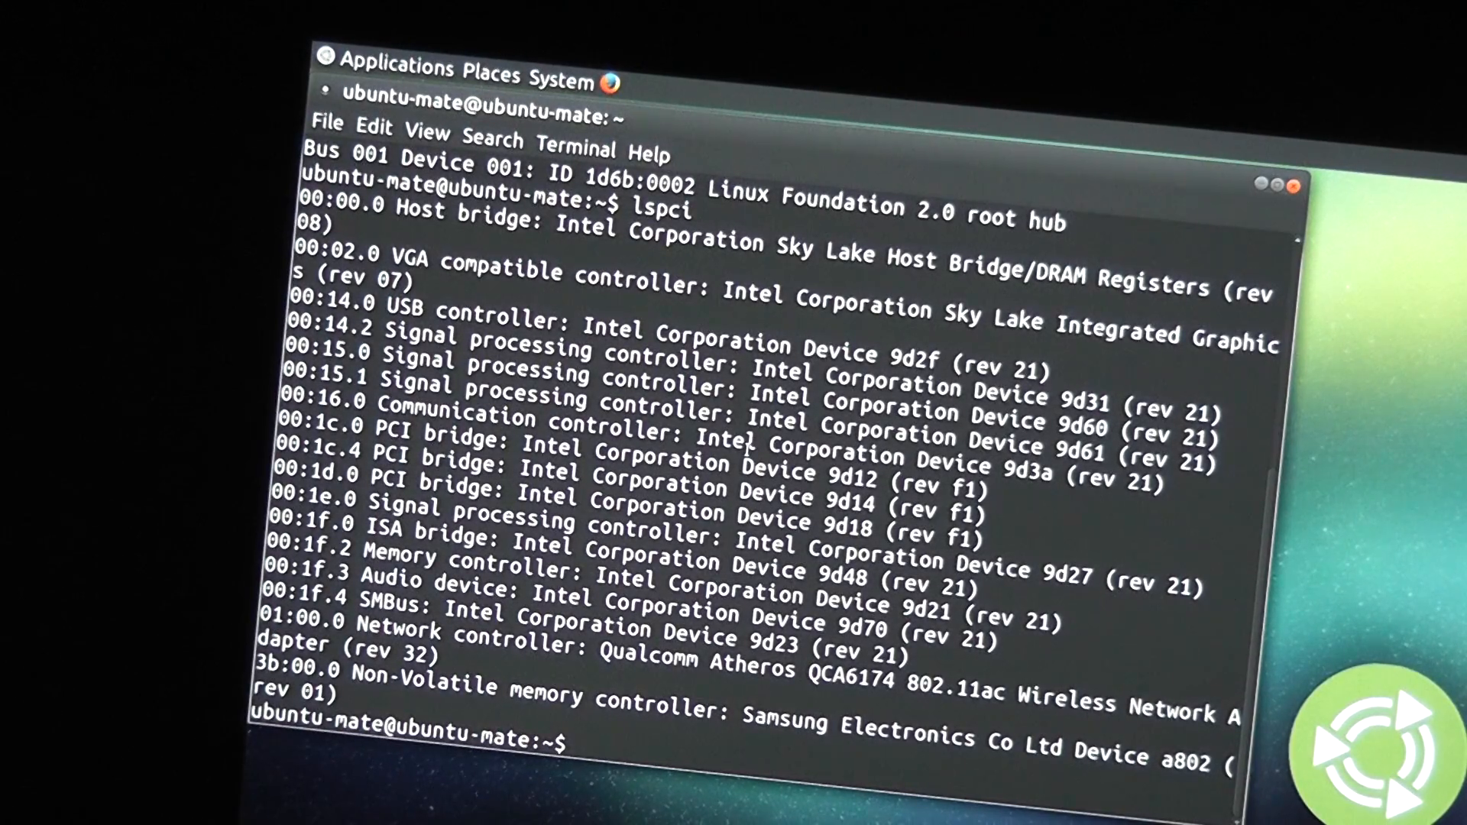
Run 'glxinfo | grep rend' showing the Mesa Skylake renderer, then benchmark glxgears at ~75 FPS.
text(gl)
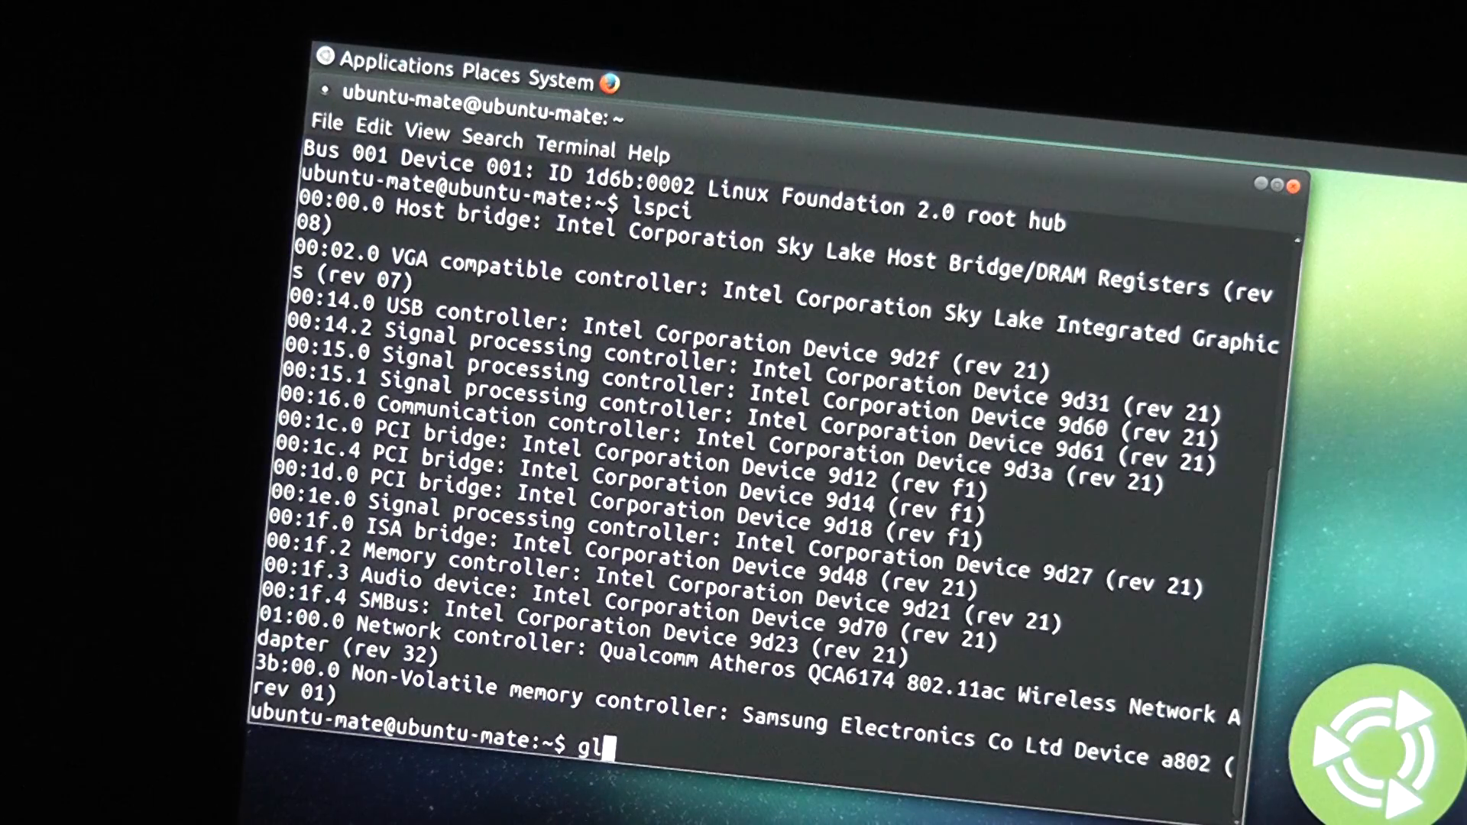
text(xinfo)
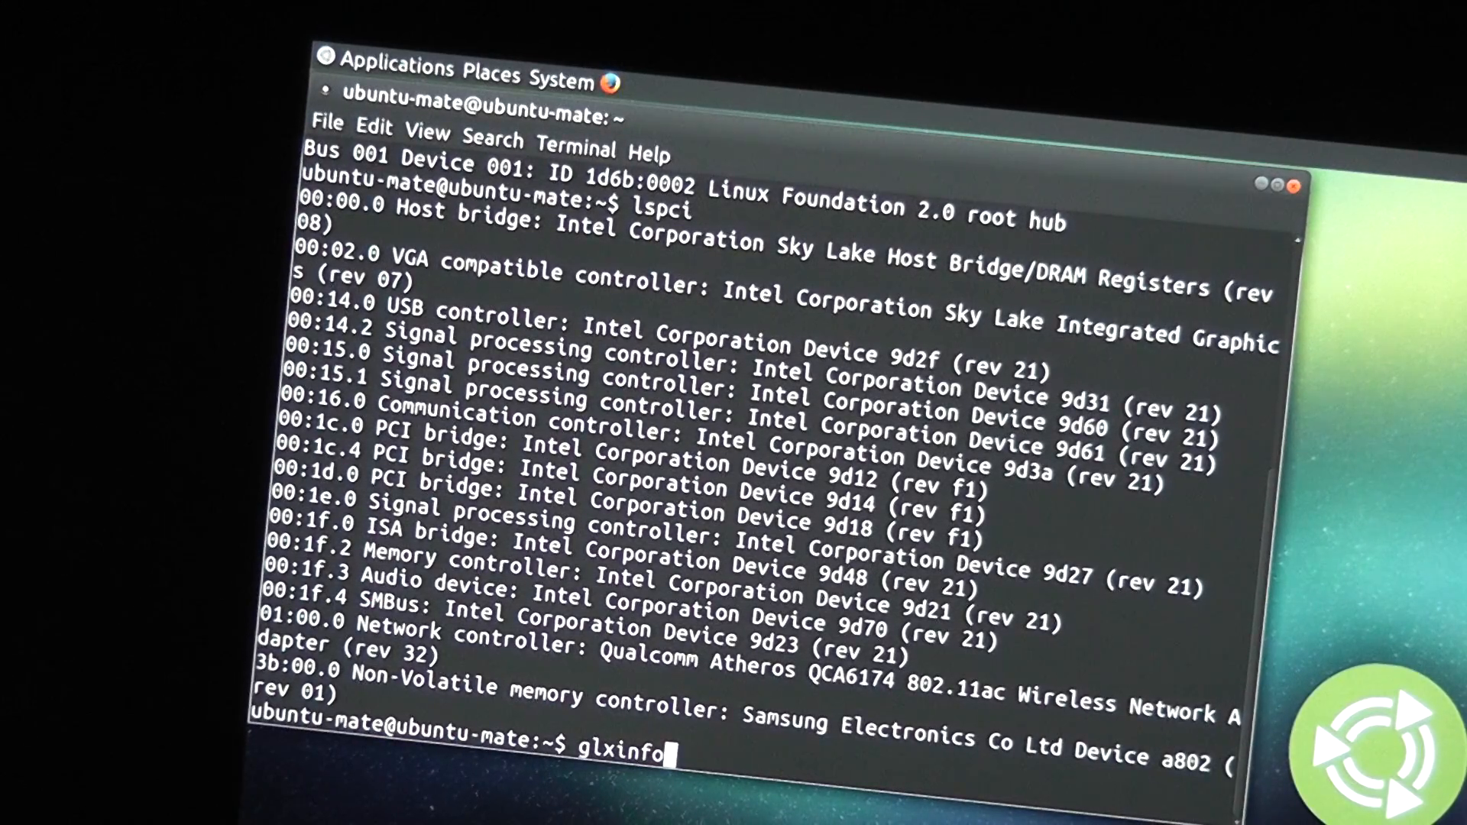
text(| grep rend)
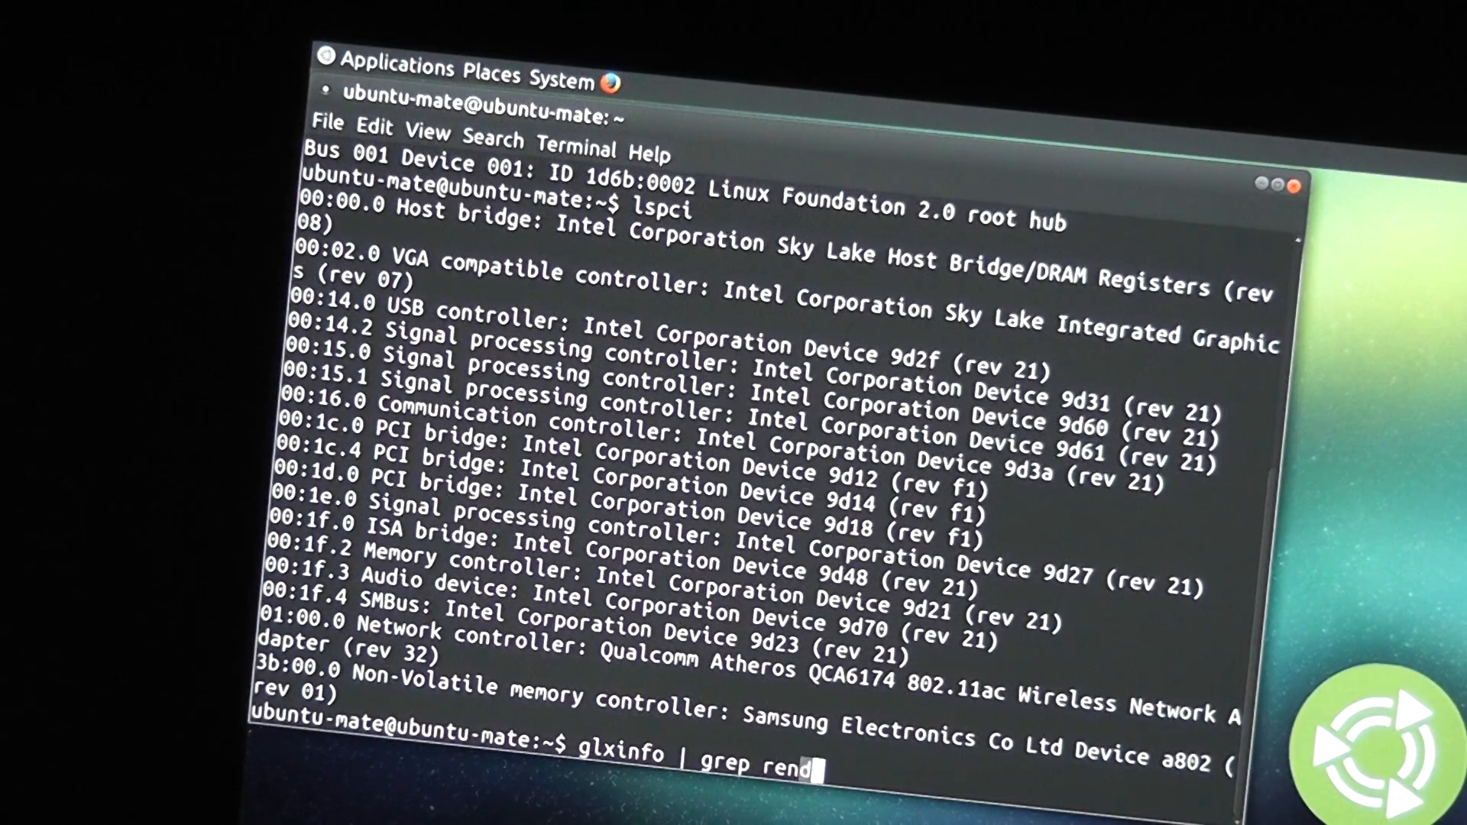
key(Return)
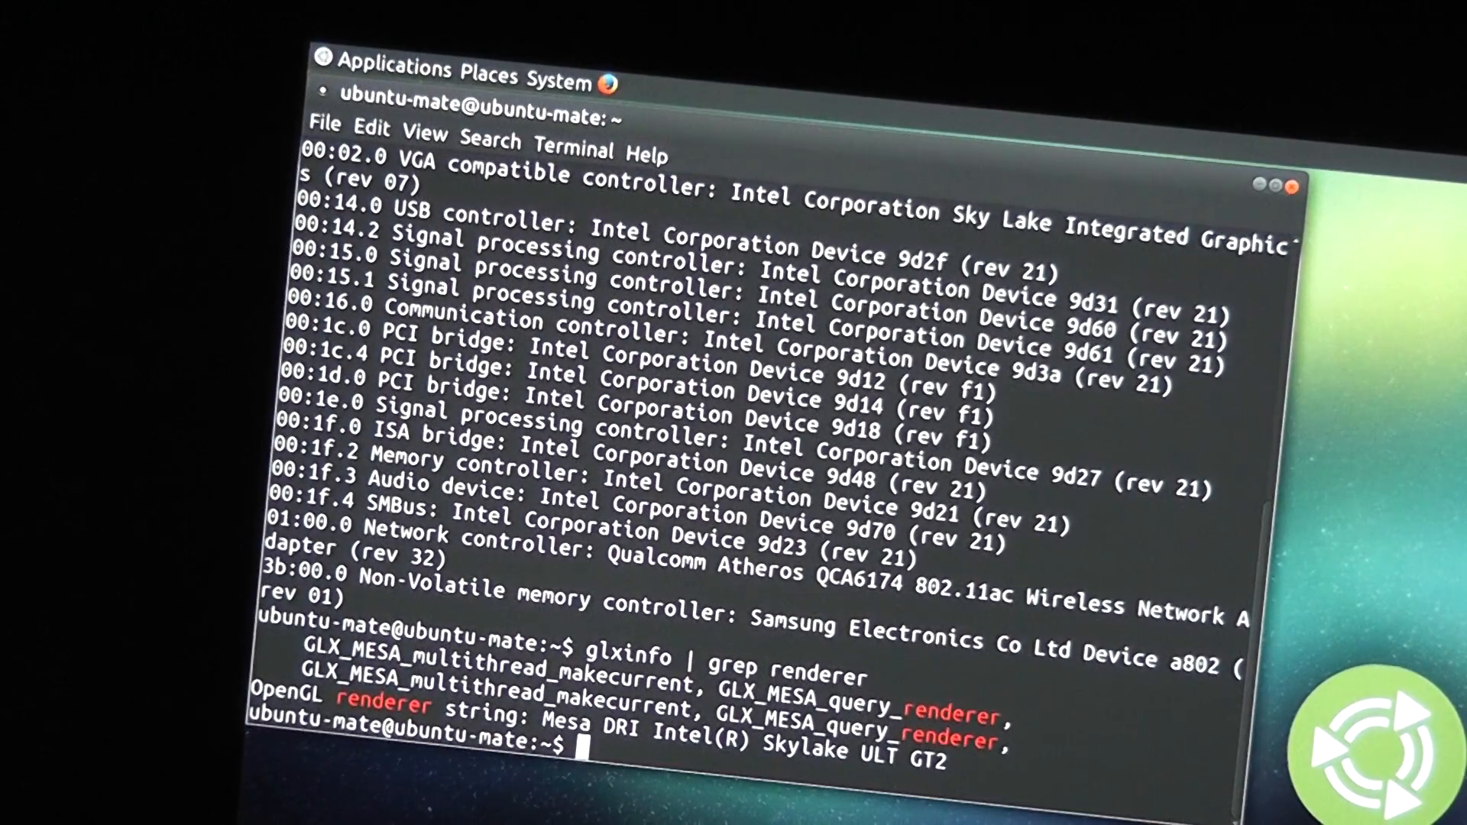
text(glx)
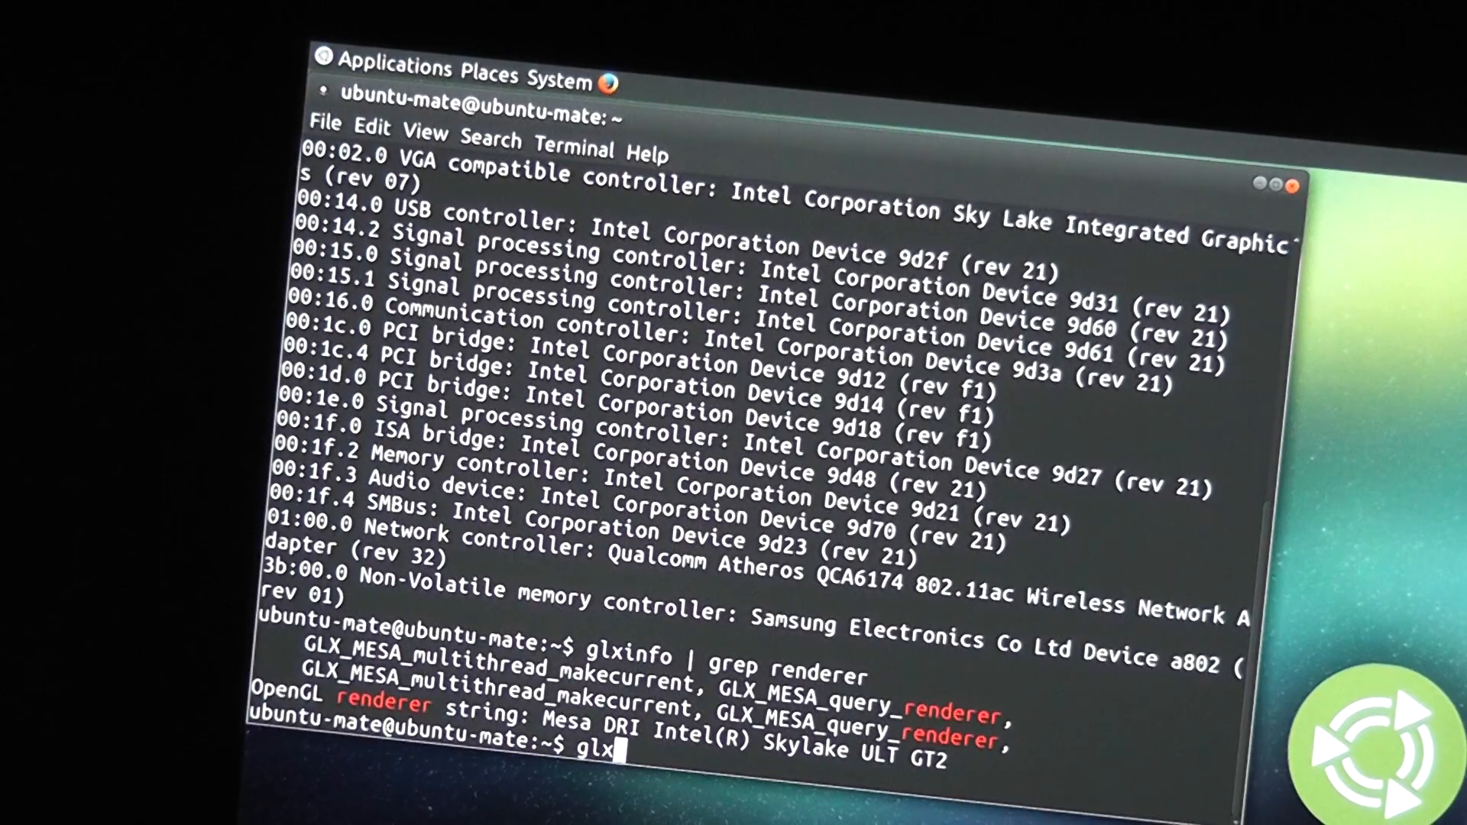
key(Return)
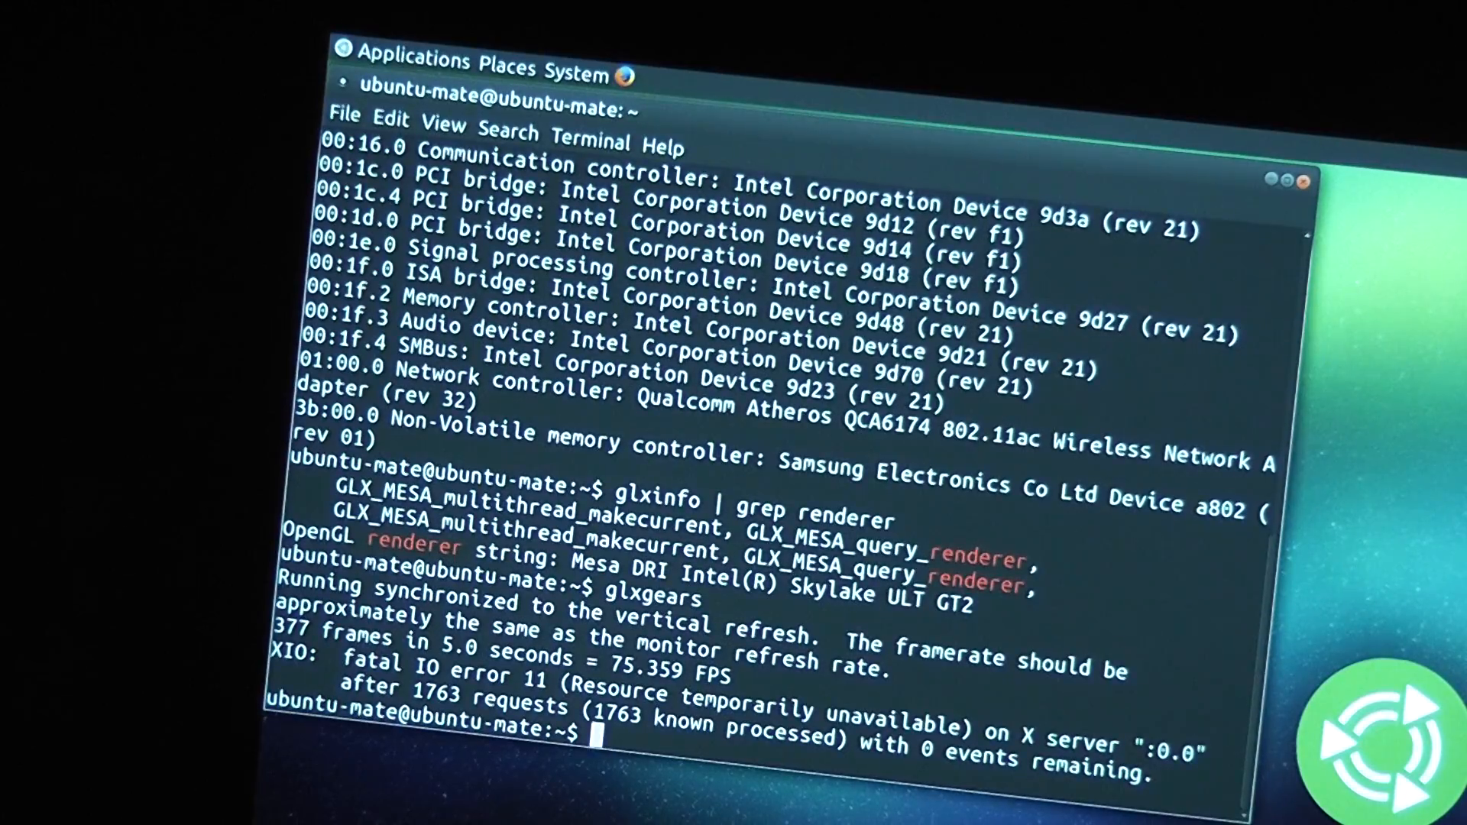
Print the kernel boot log with dmesg and start scrolling back through it.
text(dmesg)
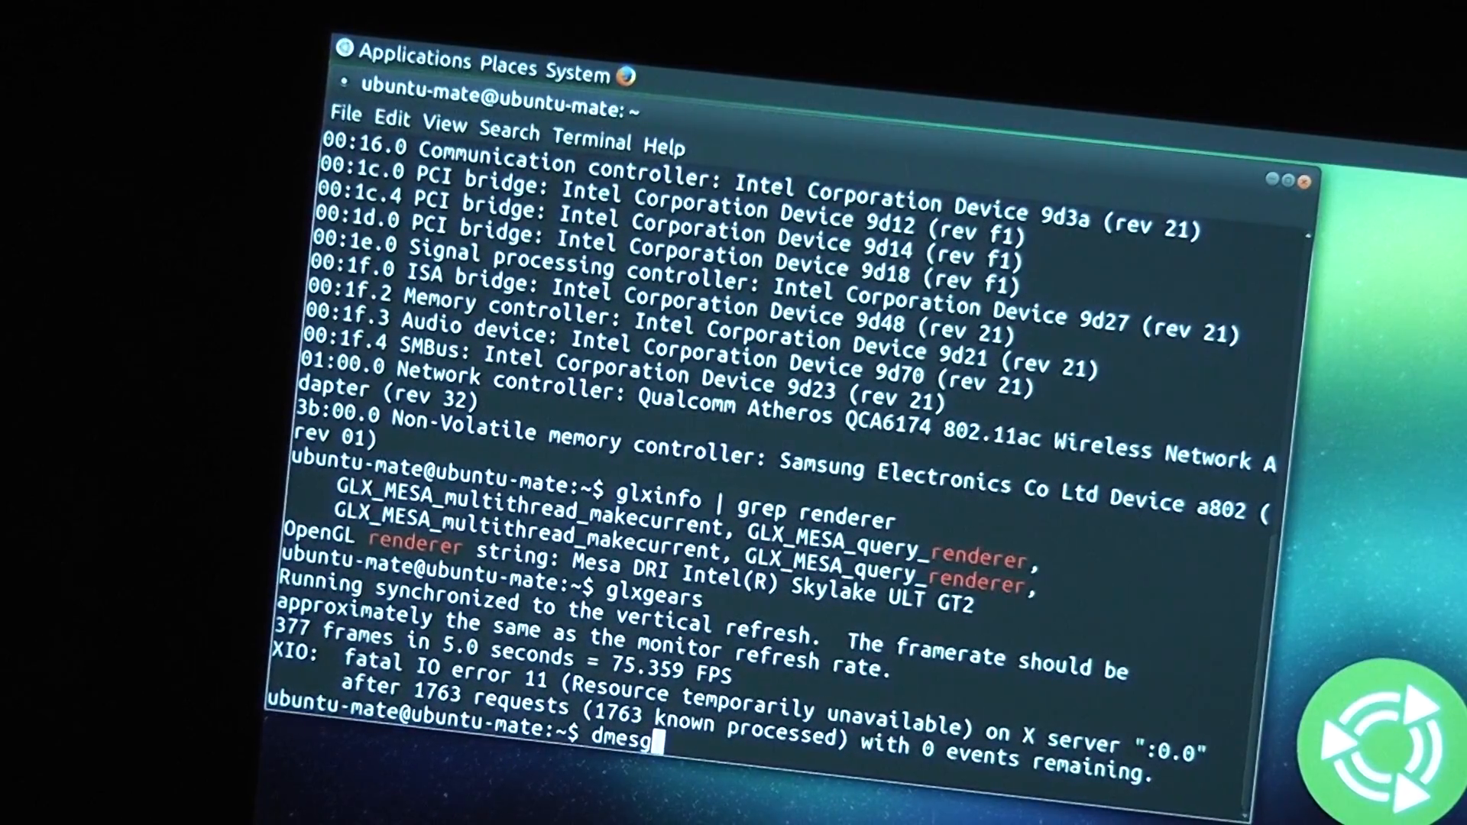
key(Return)
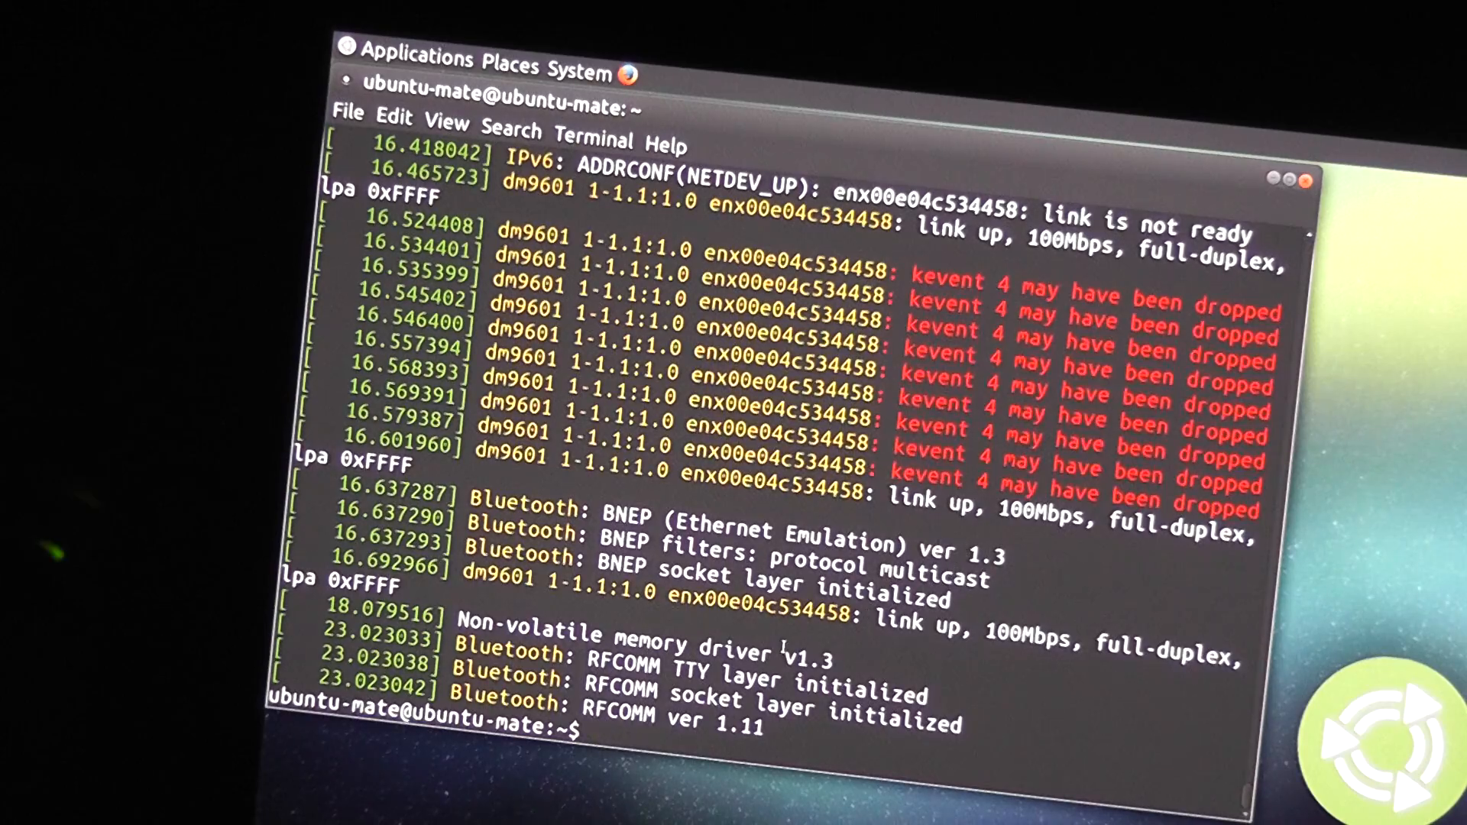
scroll(up, 3)
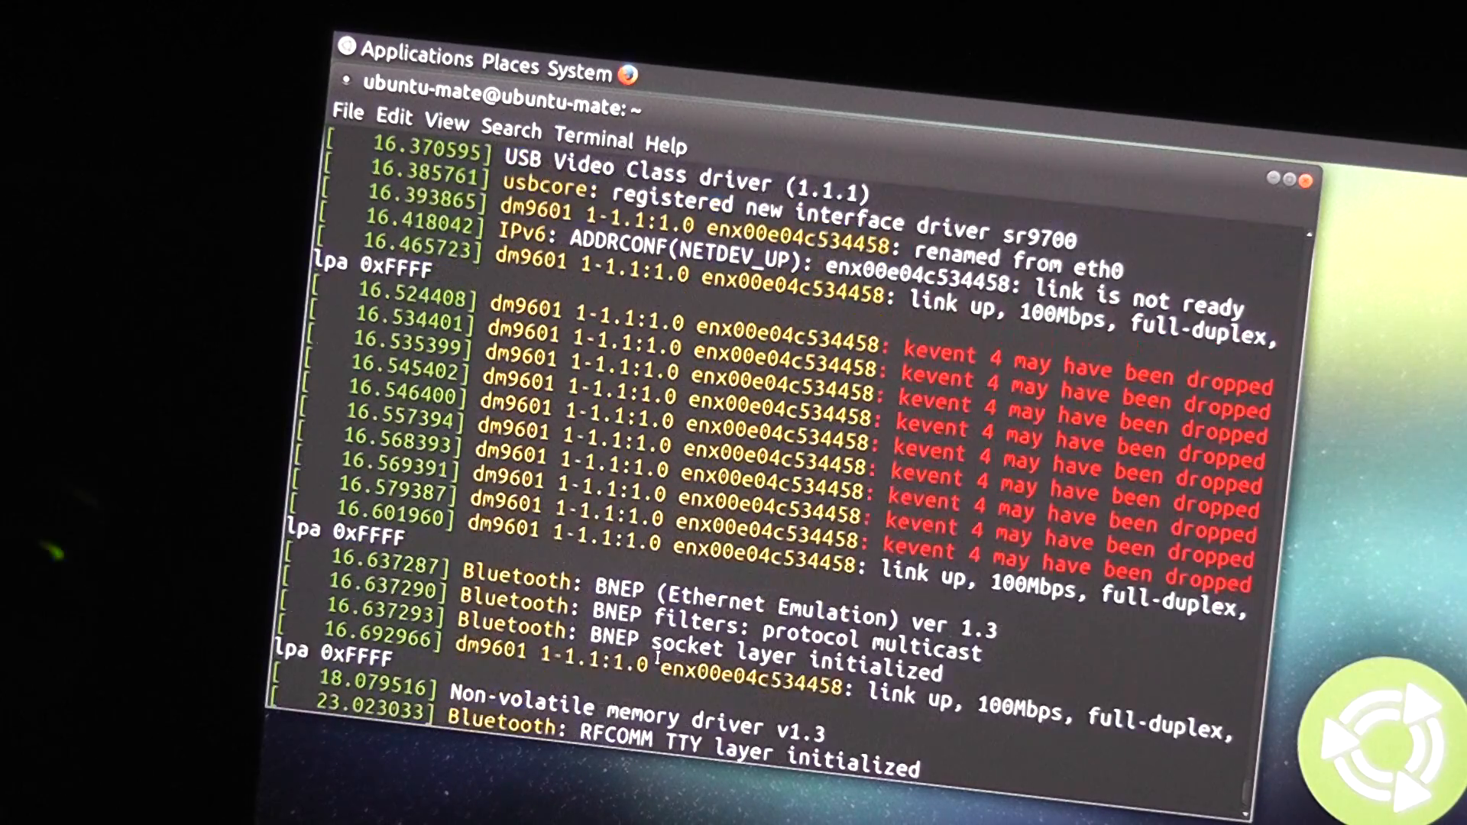
scroll(up, 3)
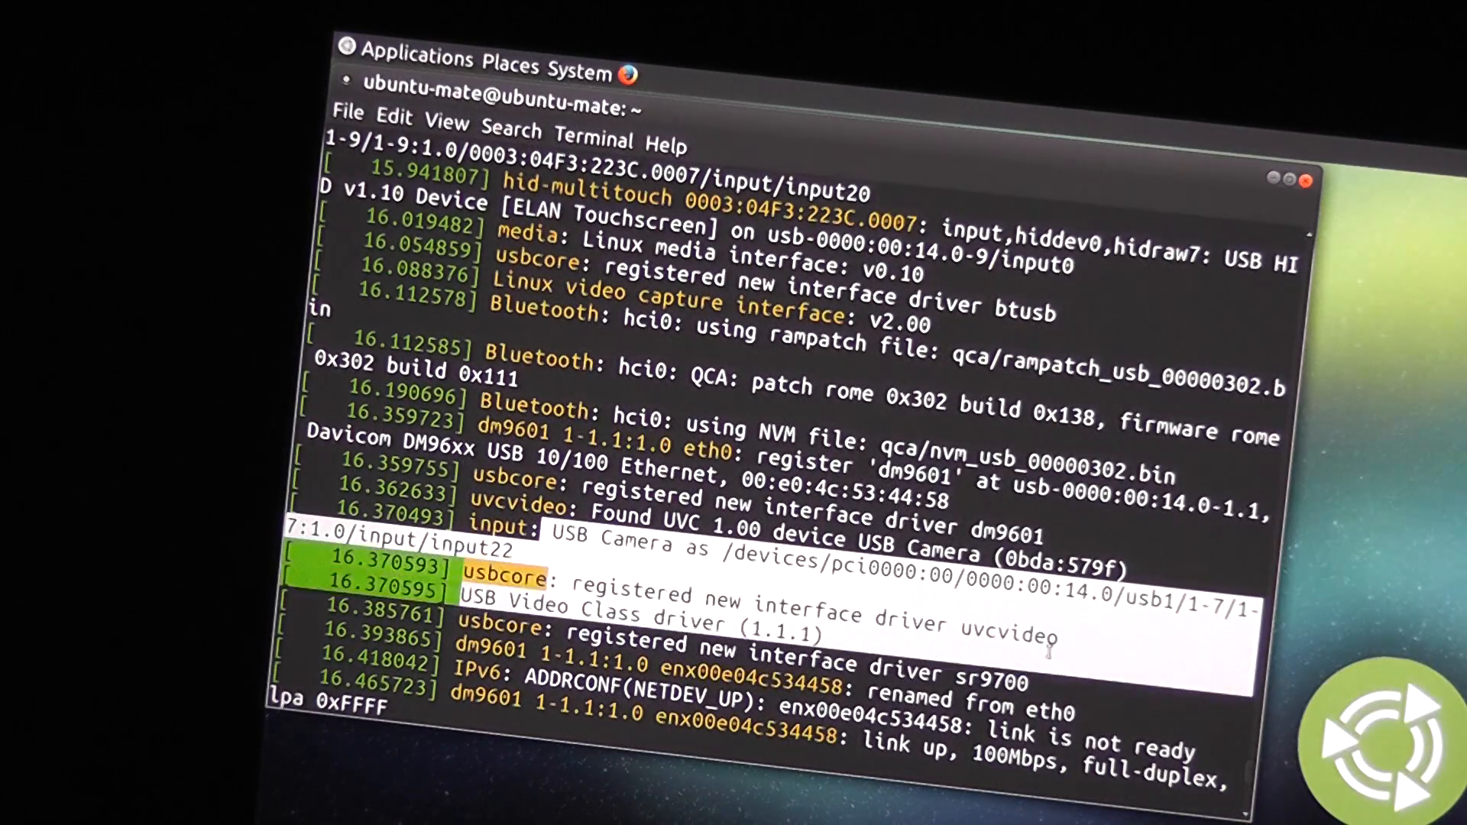
scroll(up, 3)
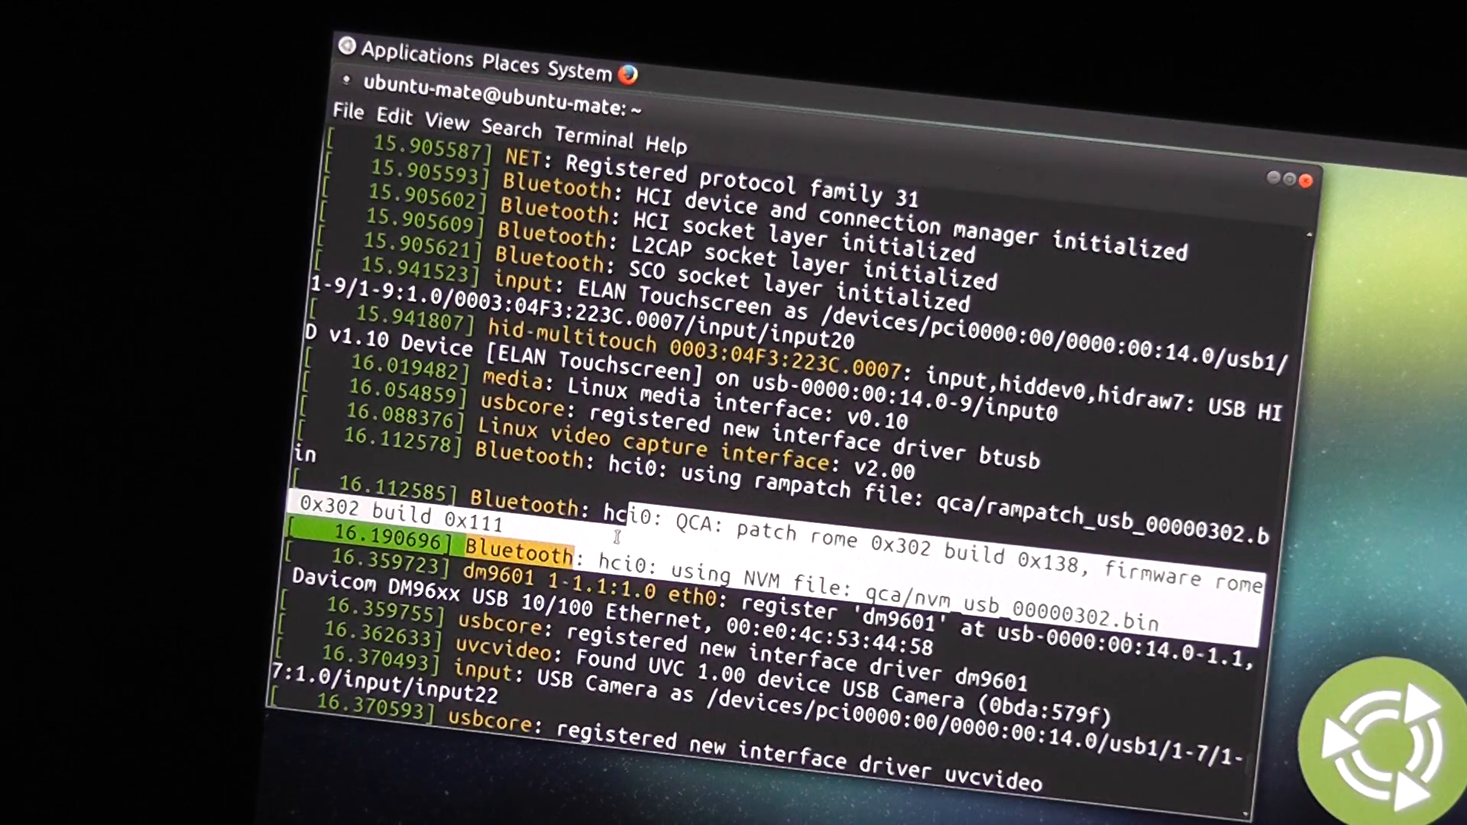
scroll(up, 3)
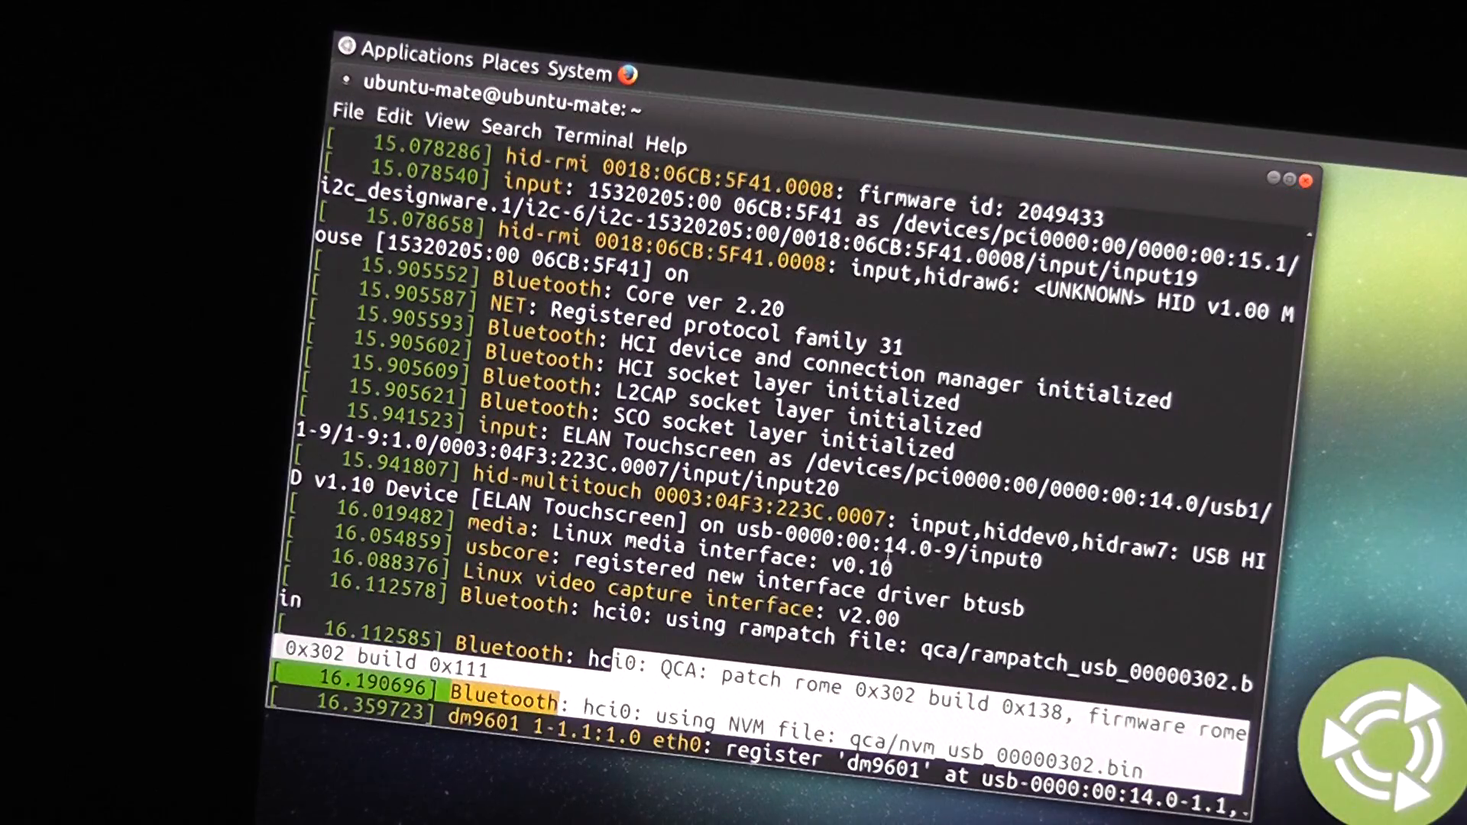
scroll(up, 3)
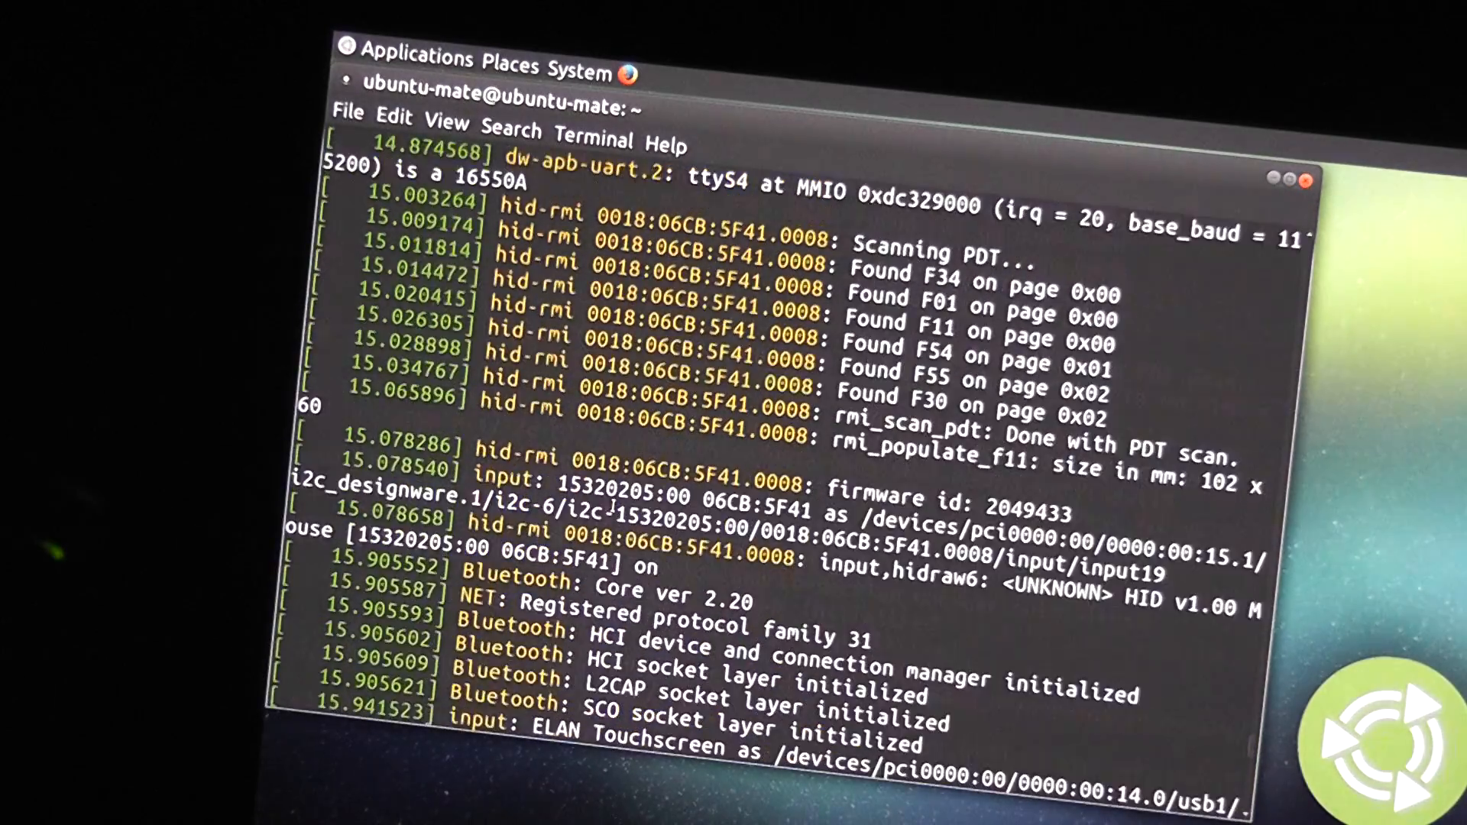
scroll(up, 3)
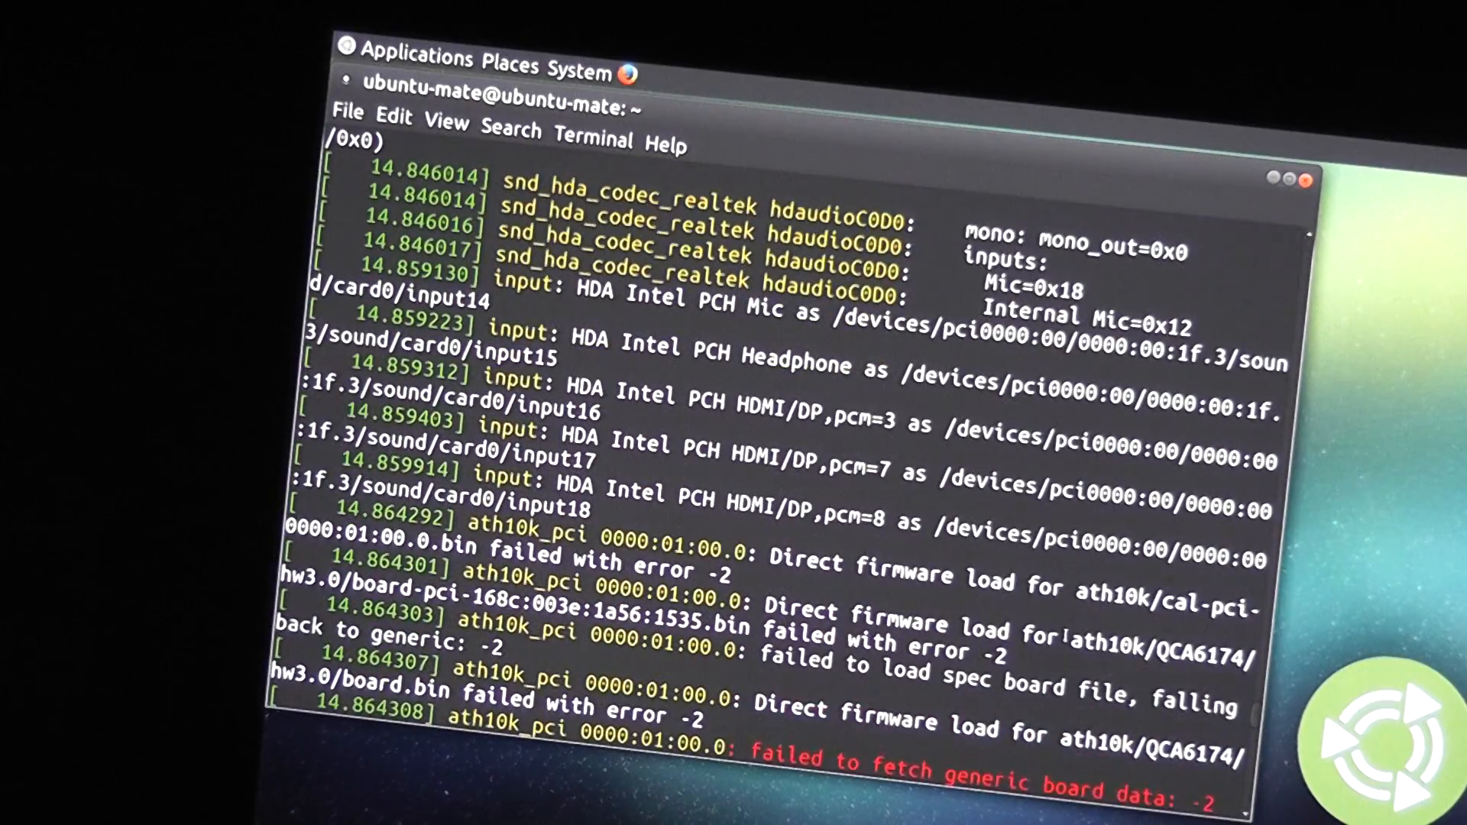
Scroll further through the dmesg output to review the USB device entries.
scroll(up, 3)
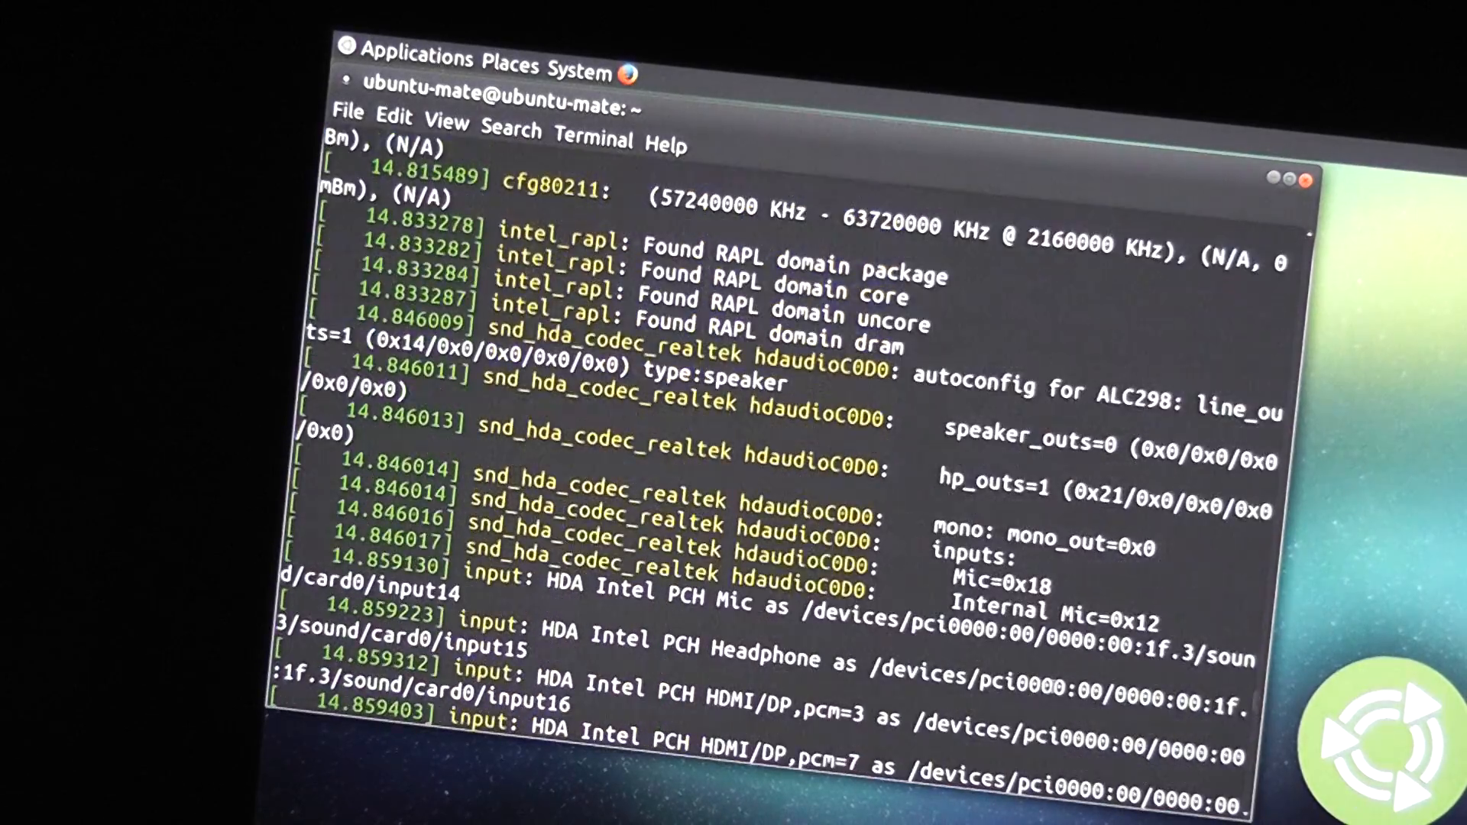
scroll(up, 3)
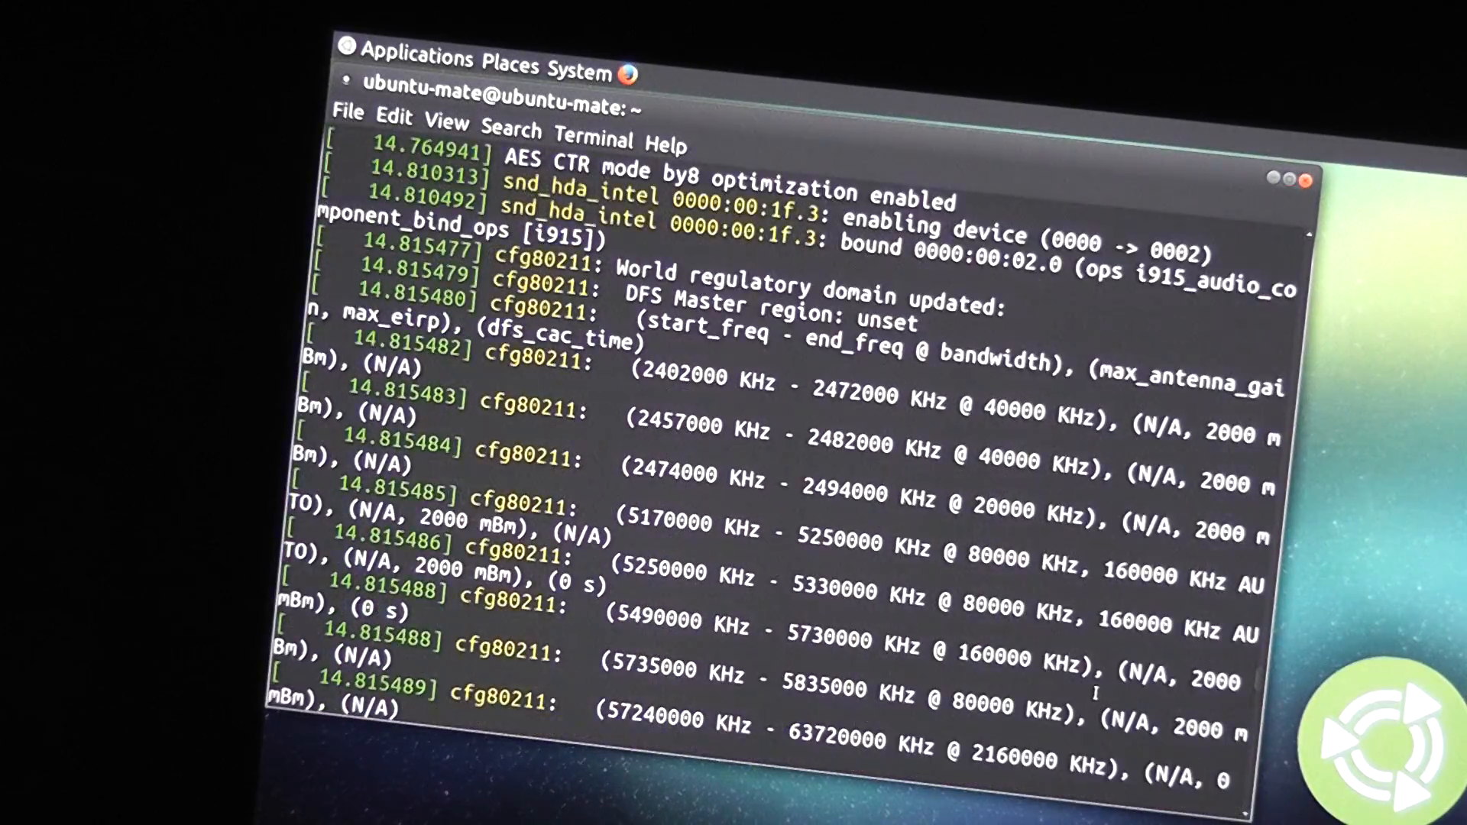
scroll(down, 3)
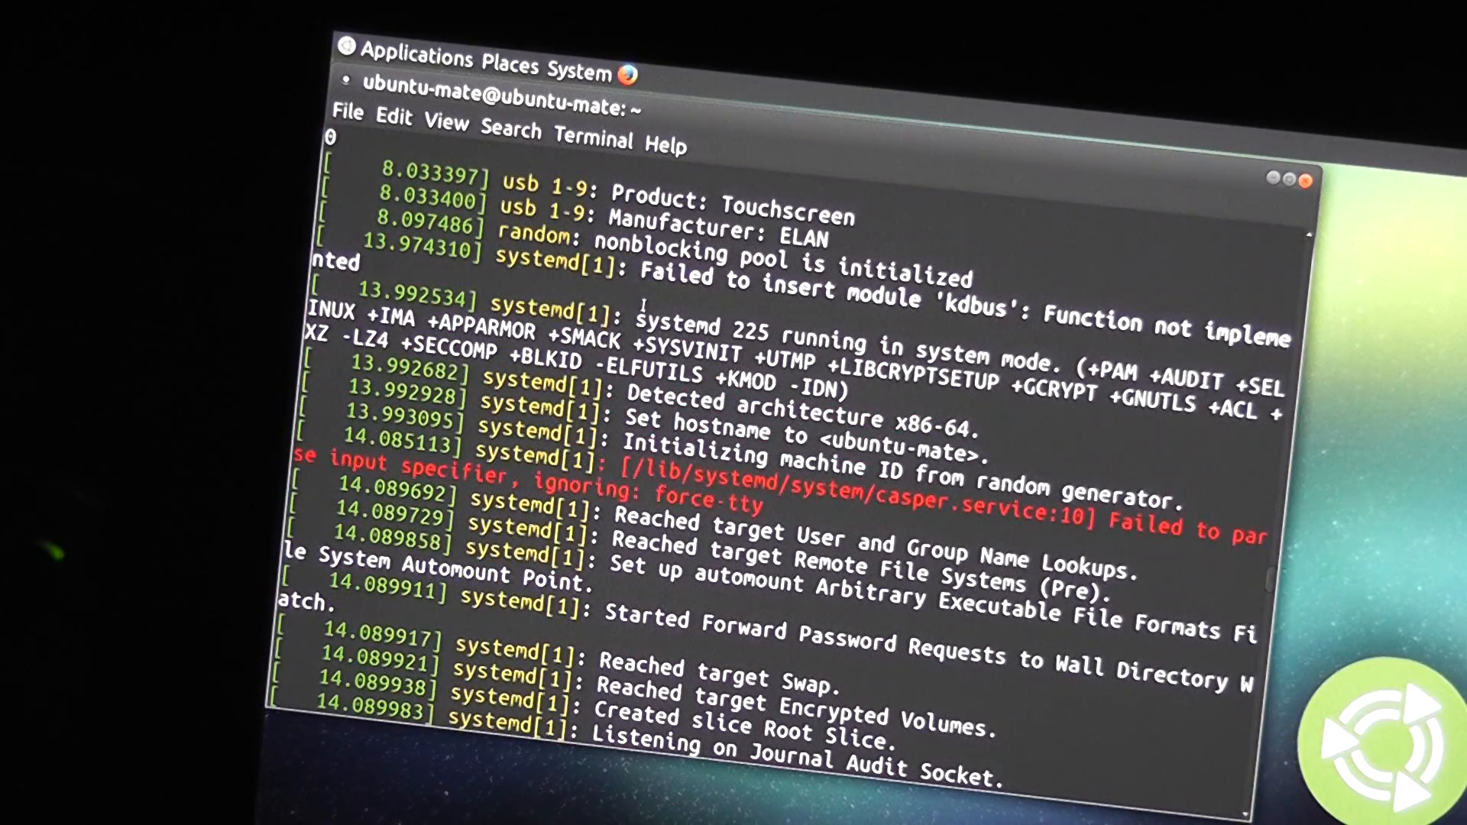
scroll(up, 3)
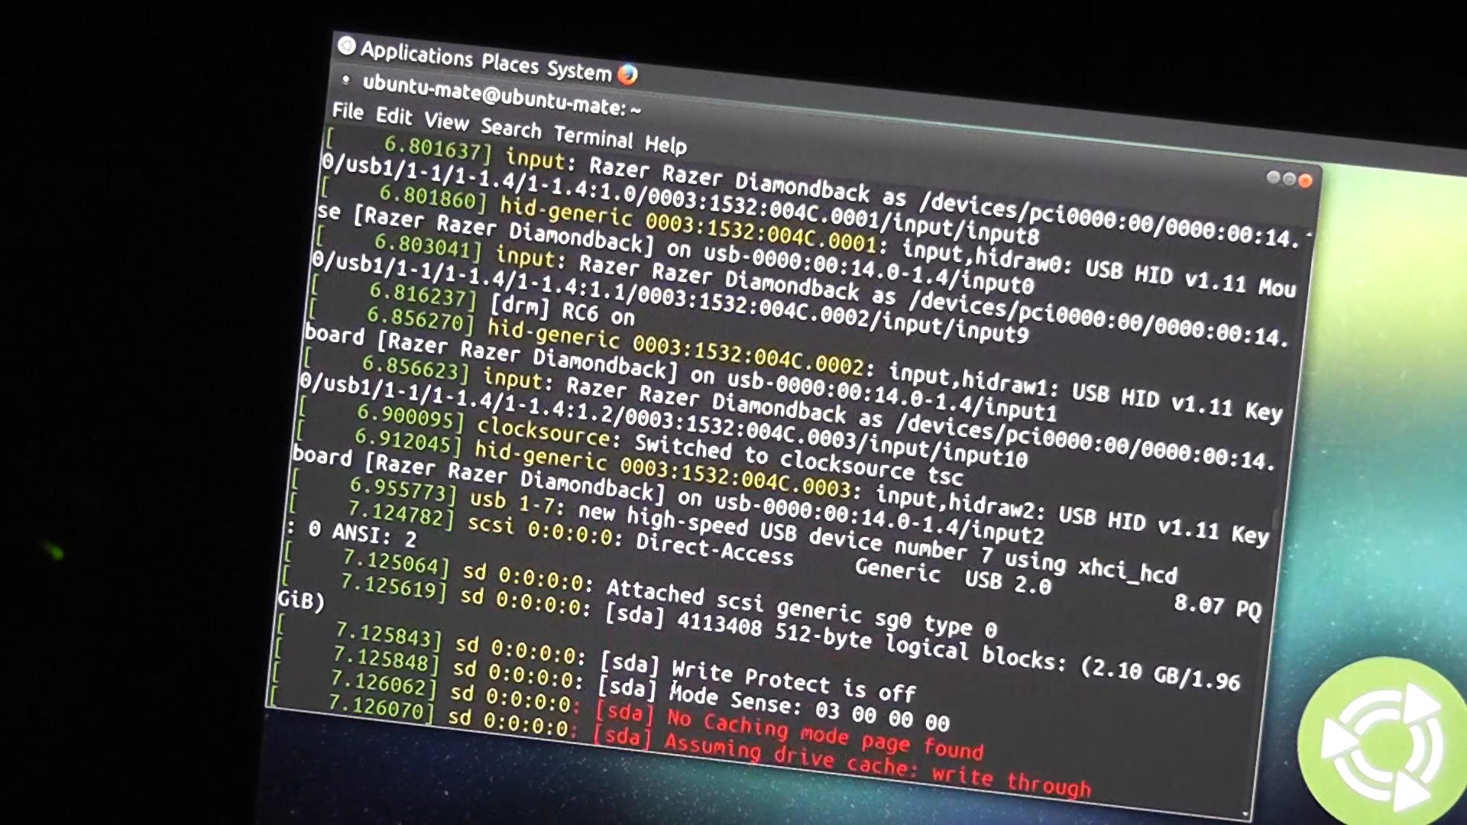
scroll(up, 3)
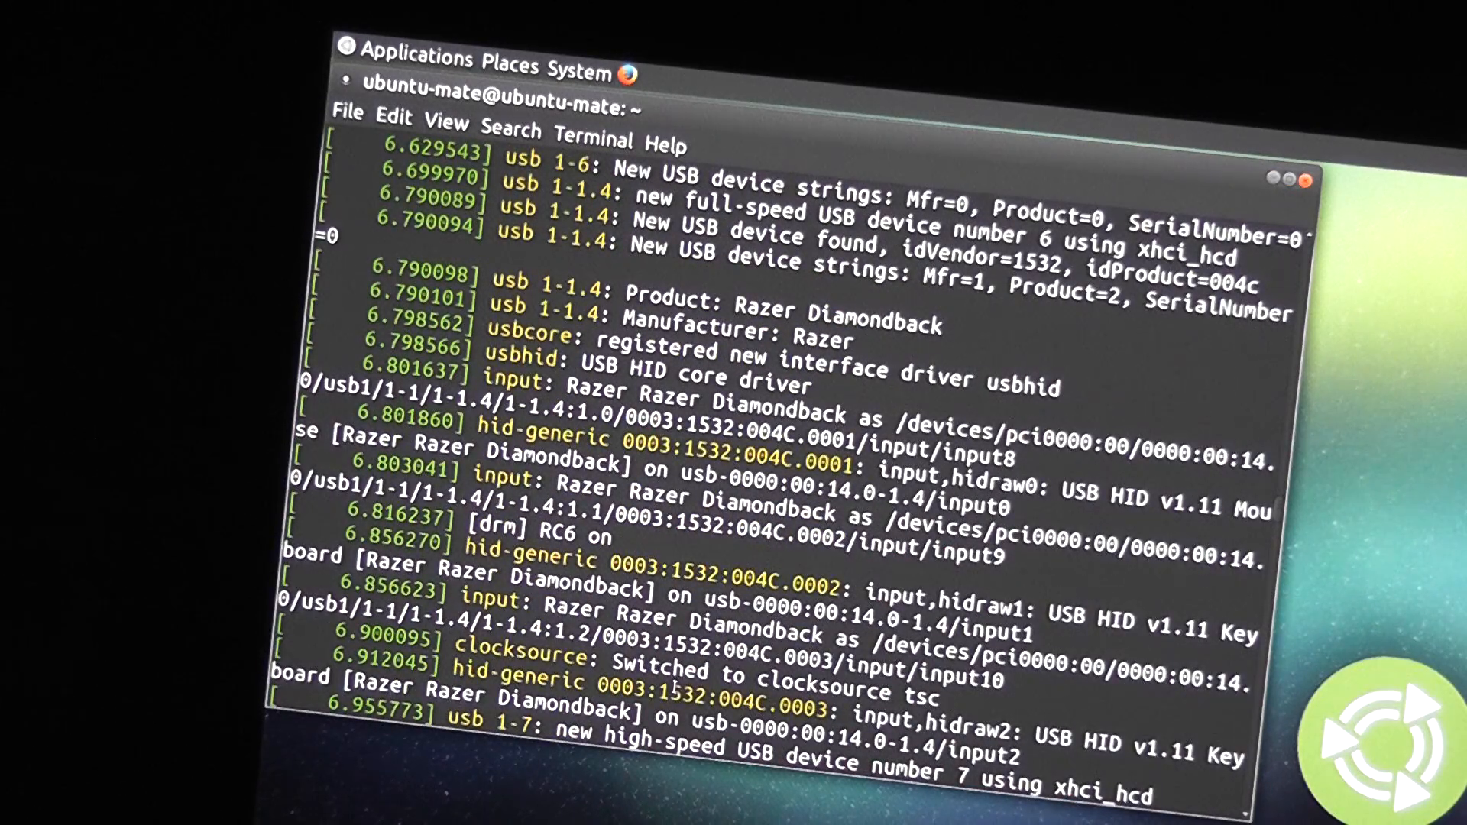
scroll(down, 3)
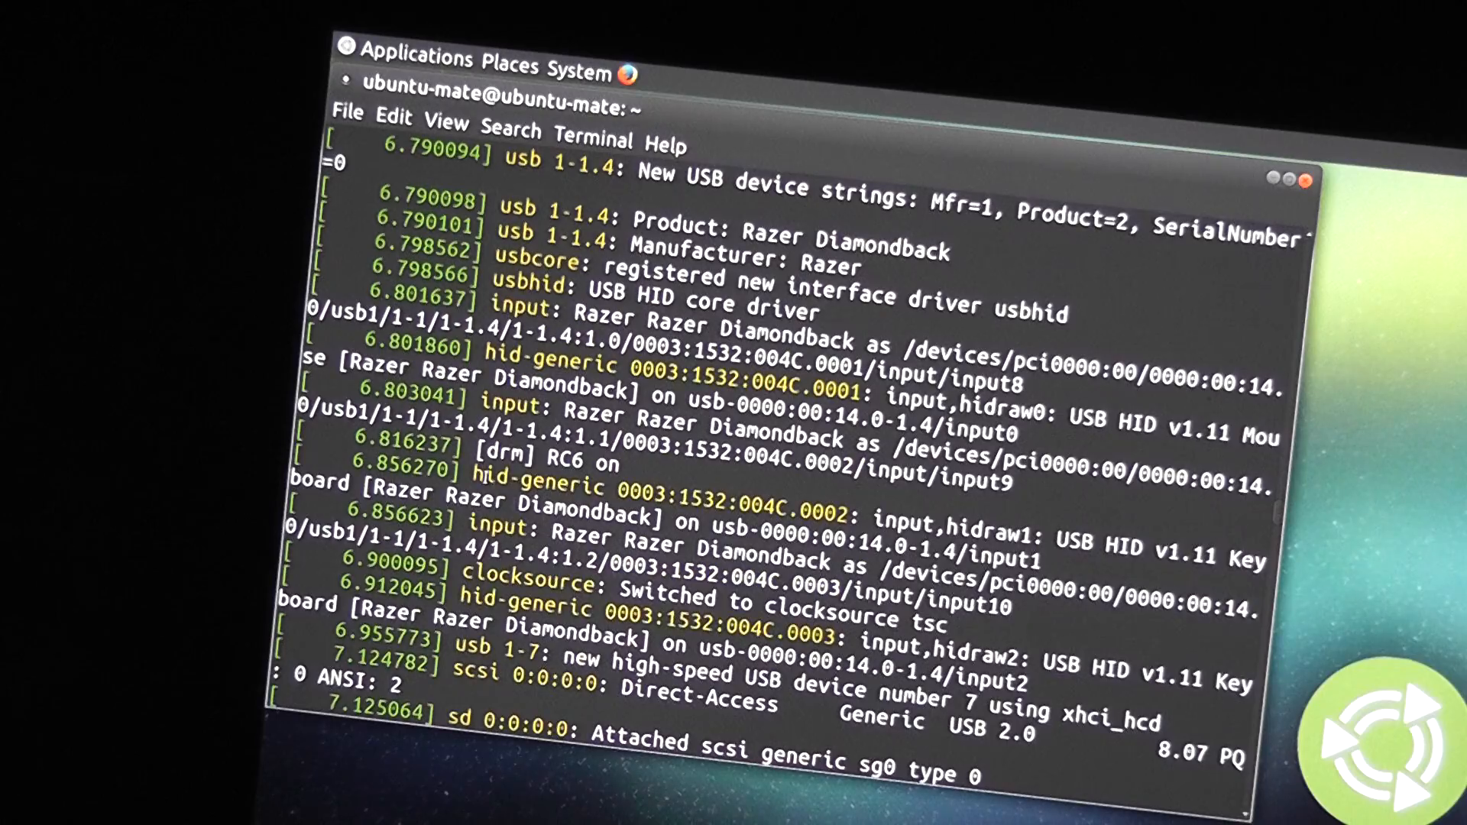
scroll(up, 3)
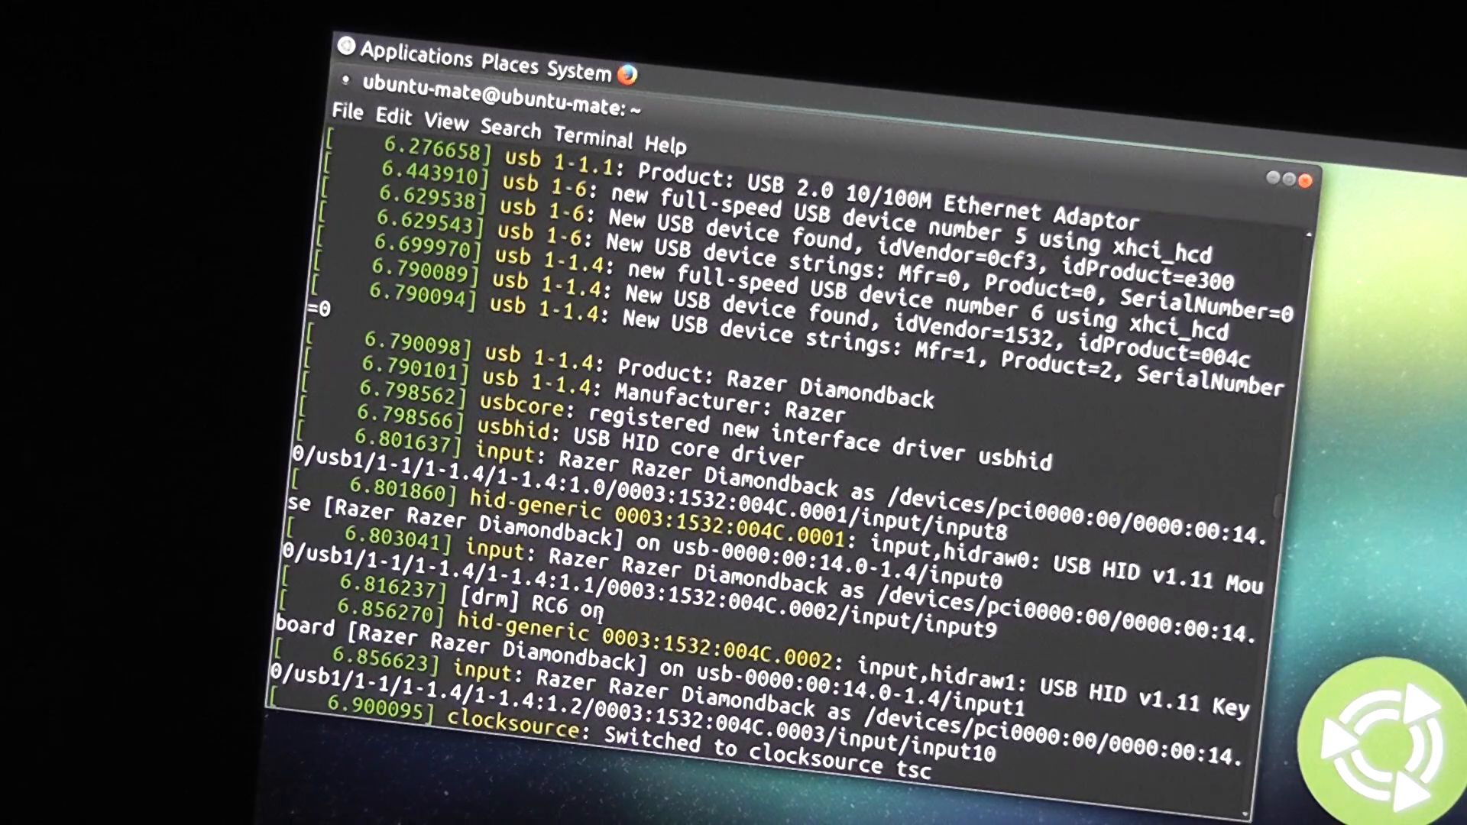
scroll(up, 3)
text(dmesg | grep)
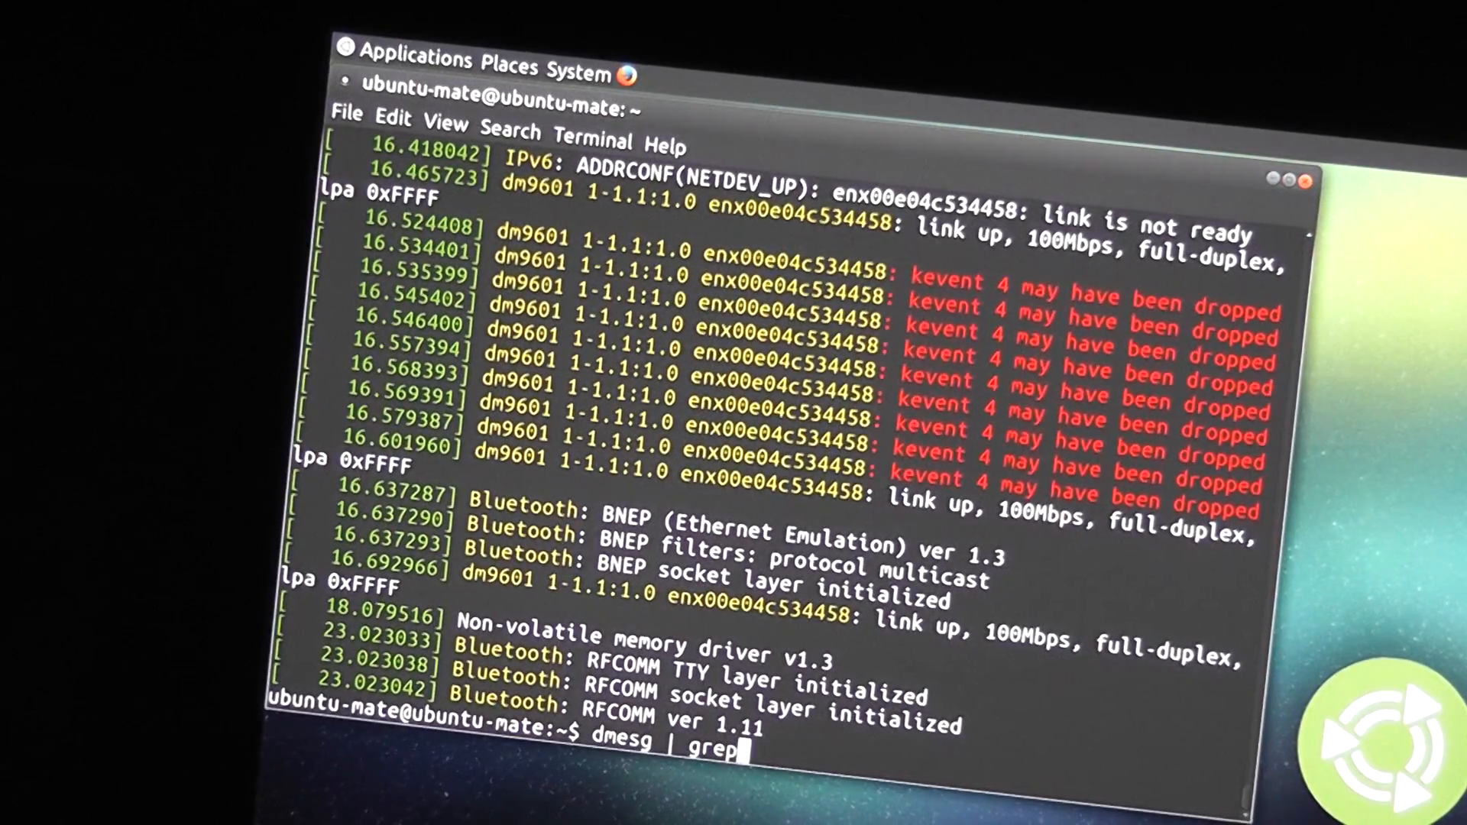
Run 'dmesg | grep -i razer' and scroll through the Diamondback and Blade Stealth lines.
text(-i razer)
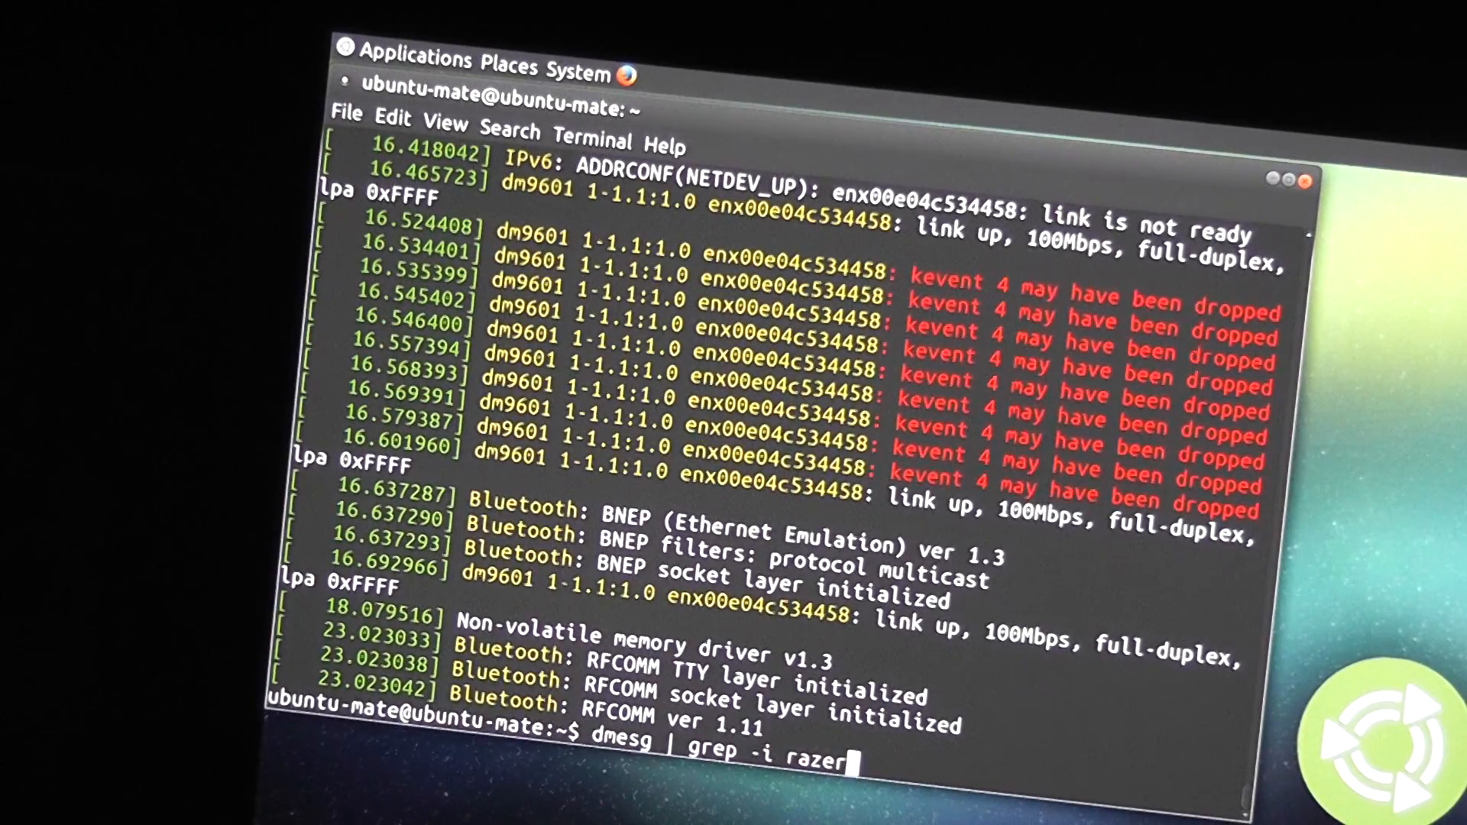
key(Return)
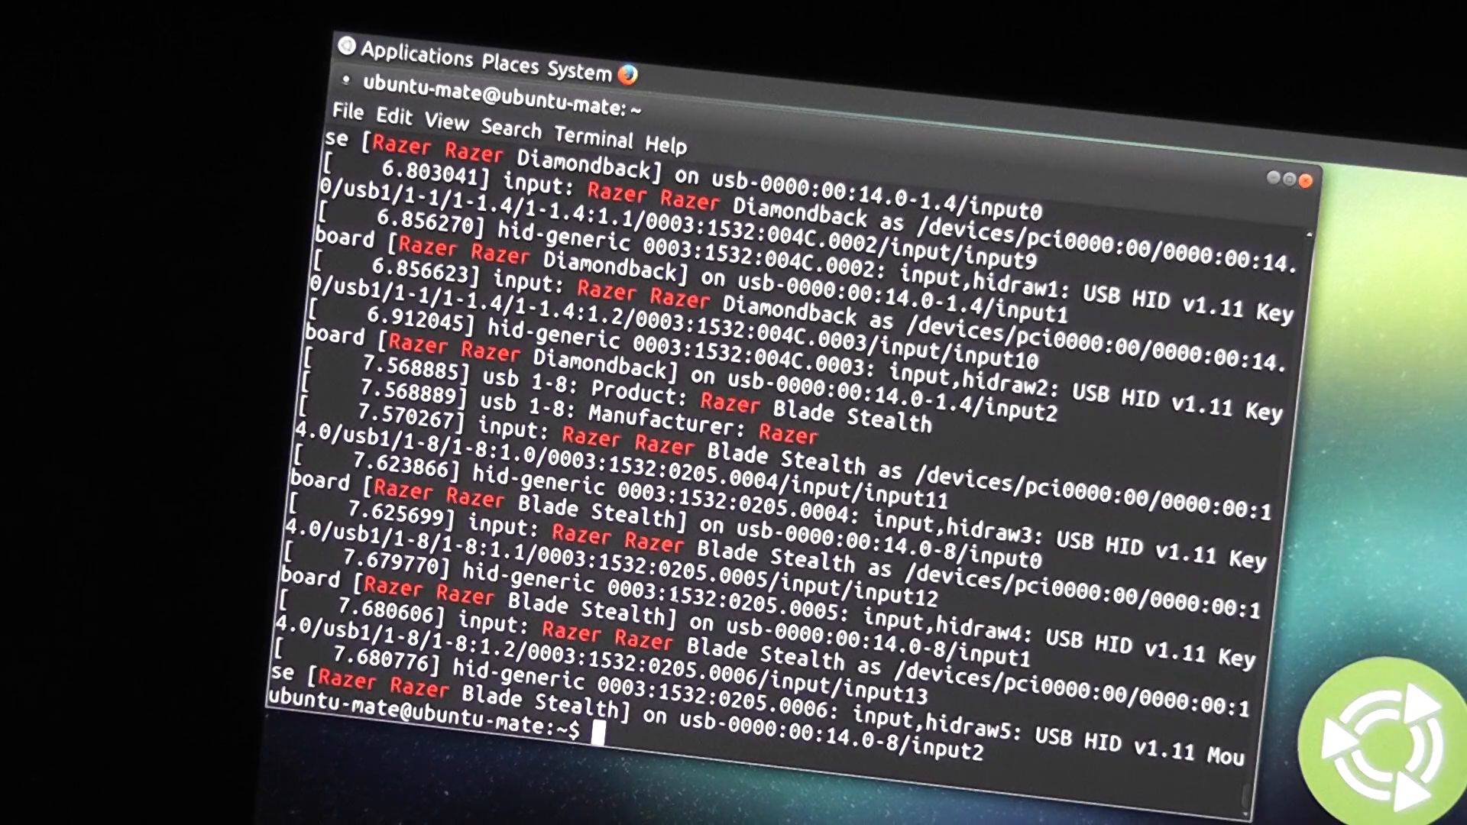
scroll(up, 3)
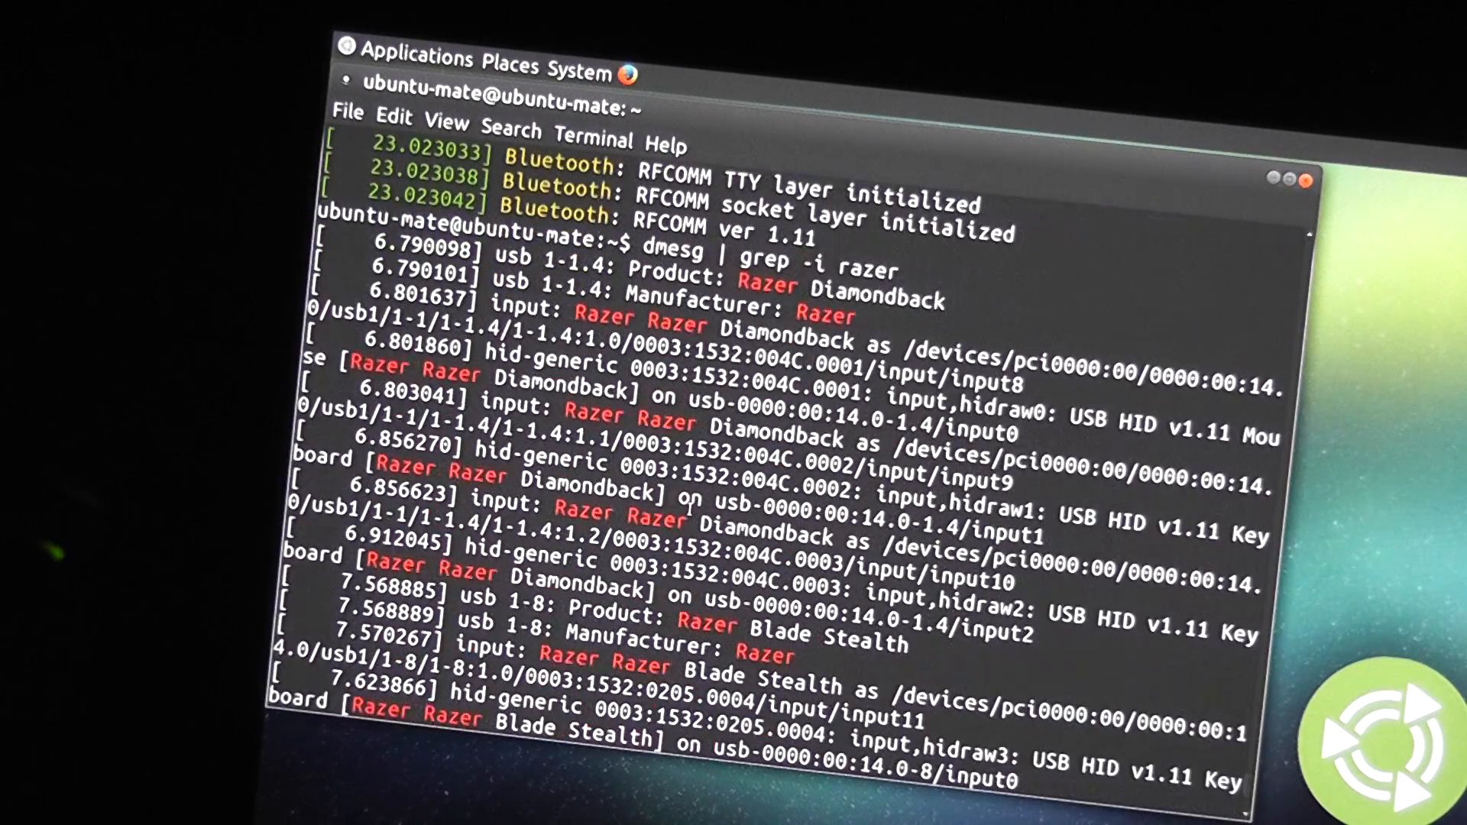
scroll(down, 3)
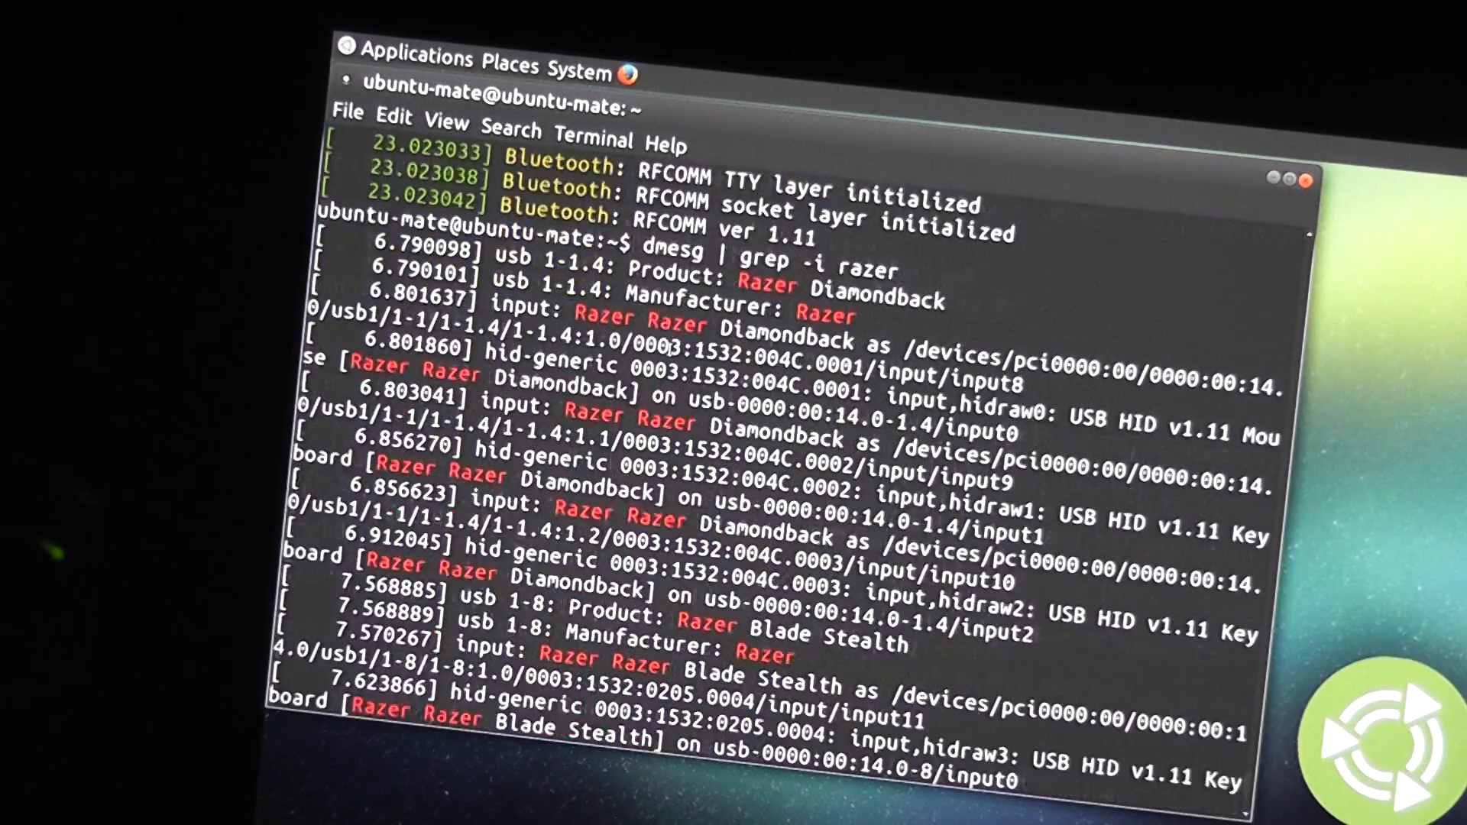
scroll(down, 3)
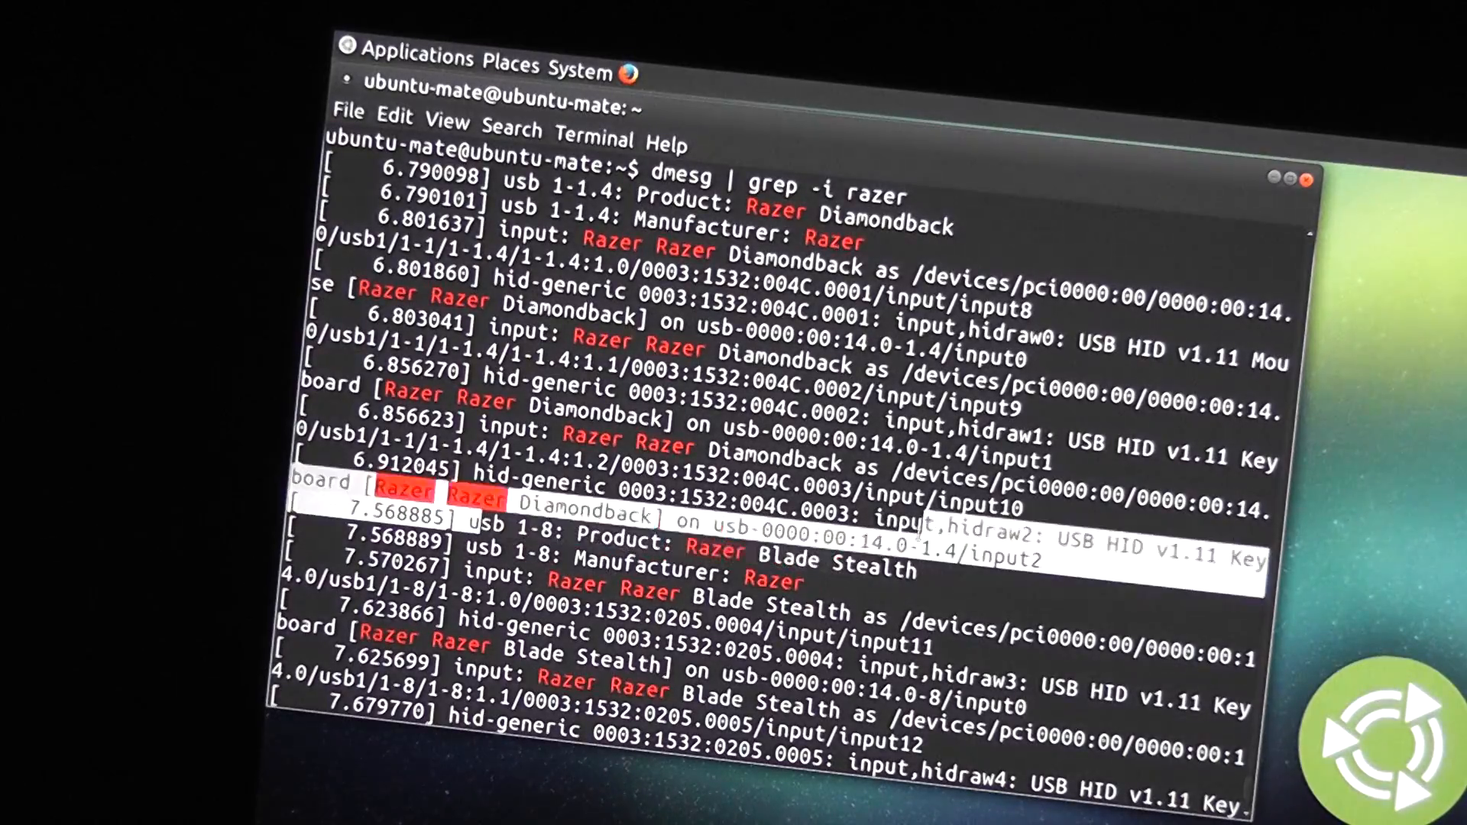
scroll(up, 3)
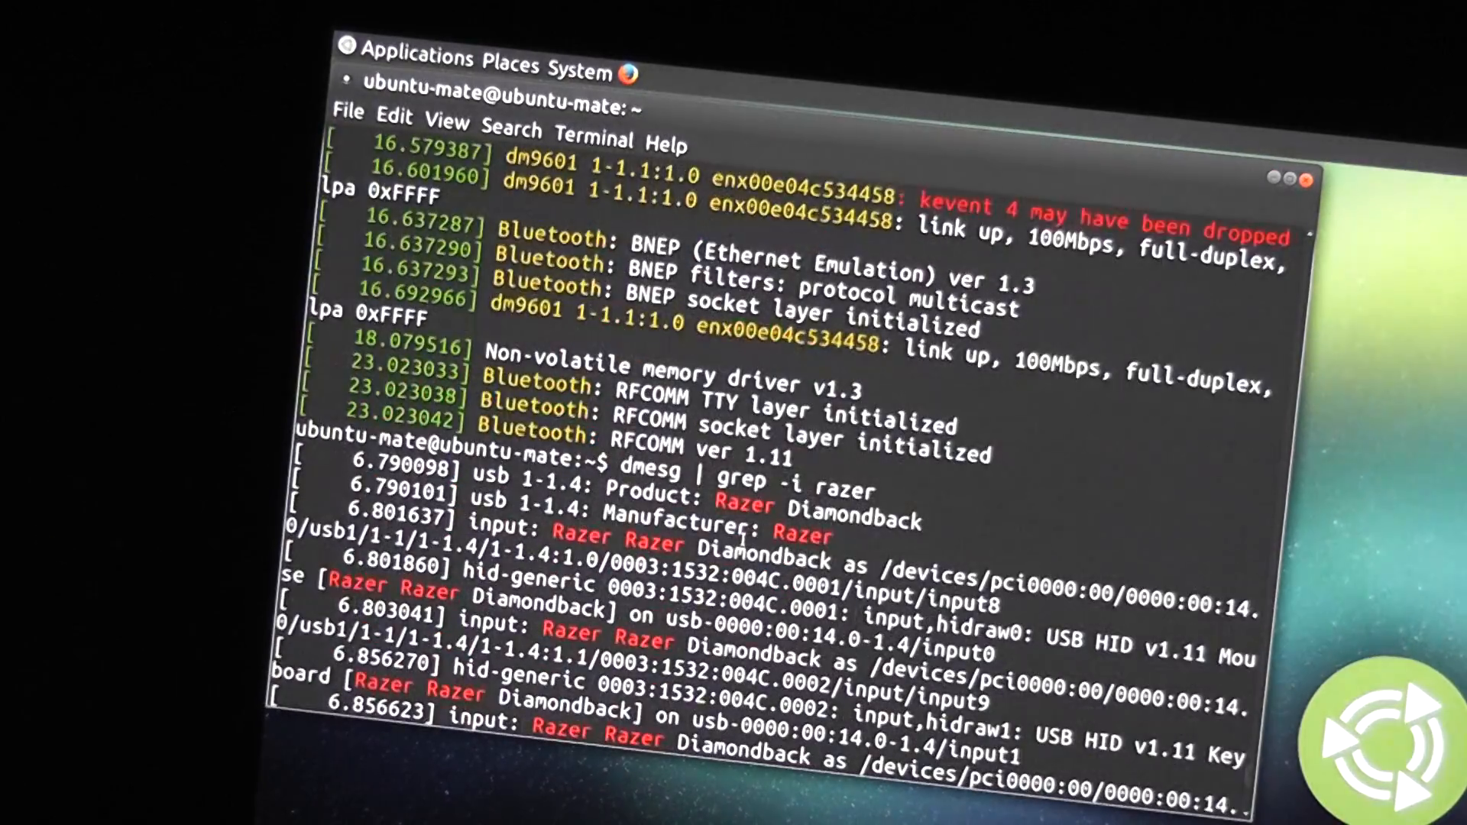
scroll(down, 3)
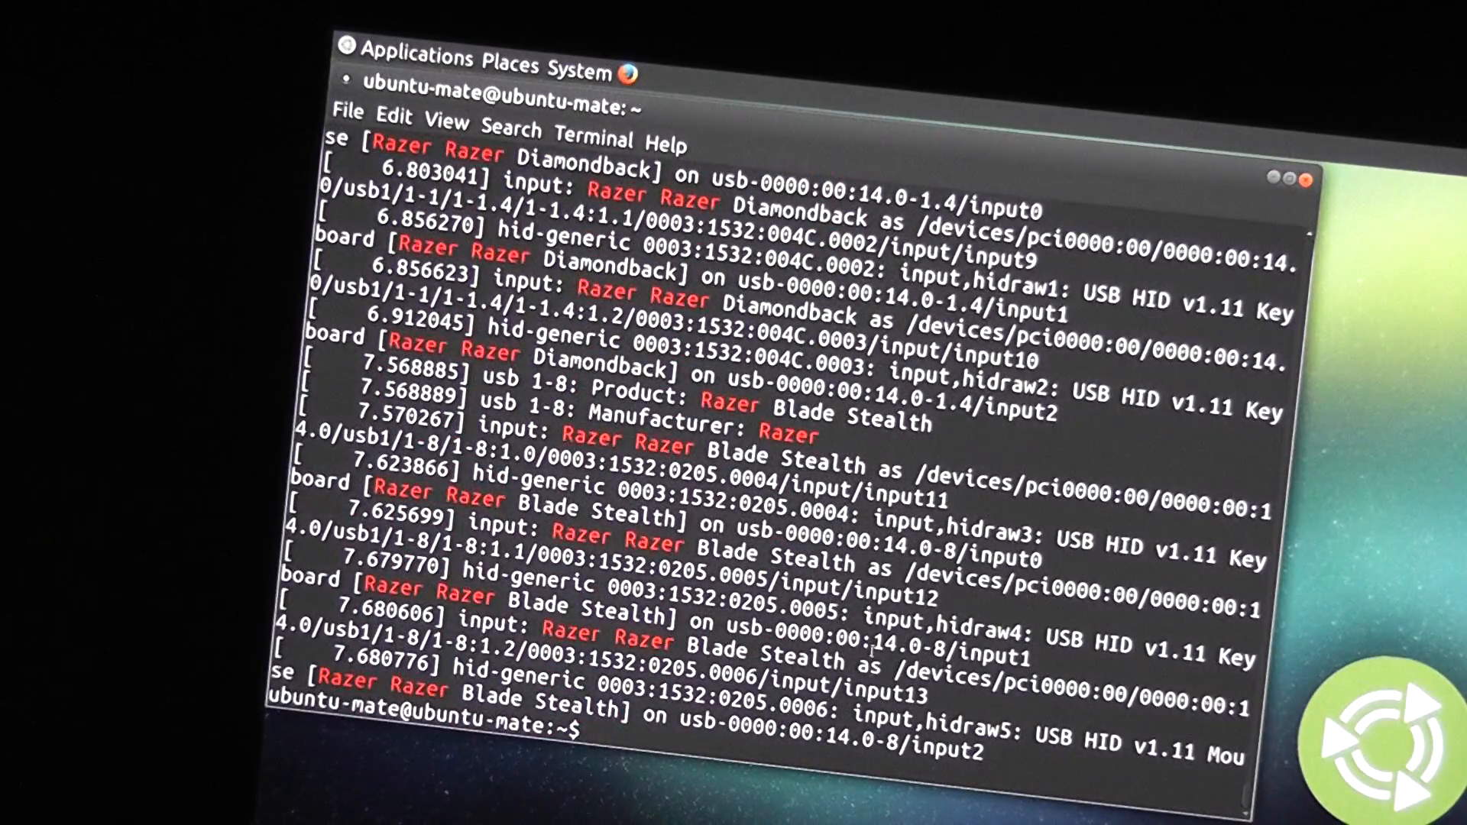